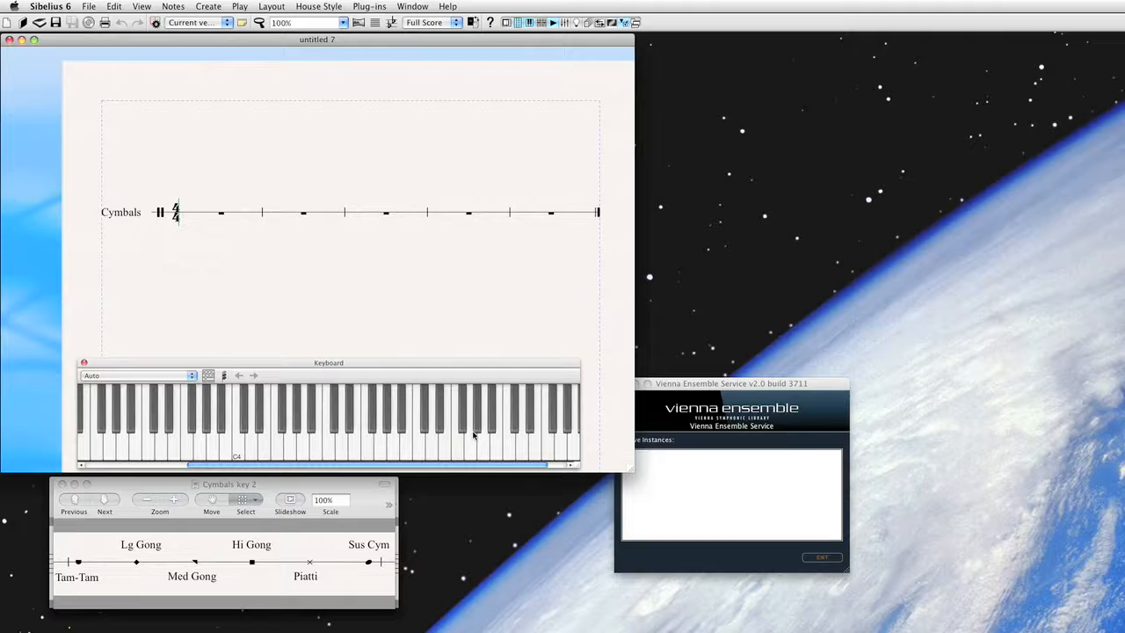
pyautogui.moveTo(278, 320)
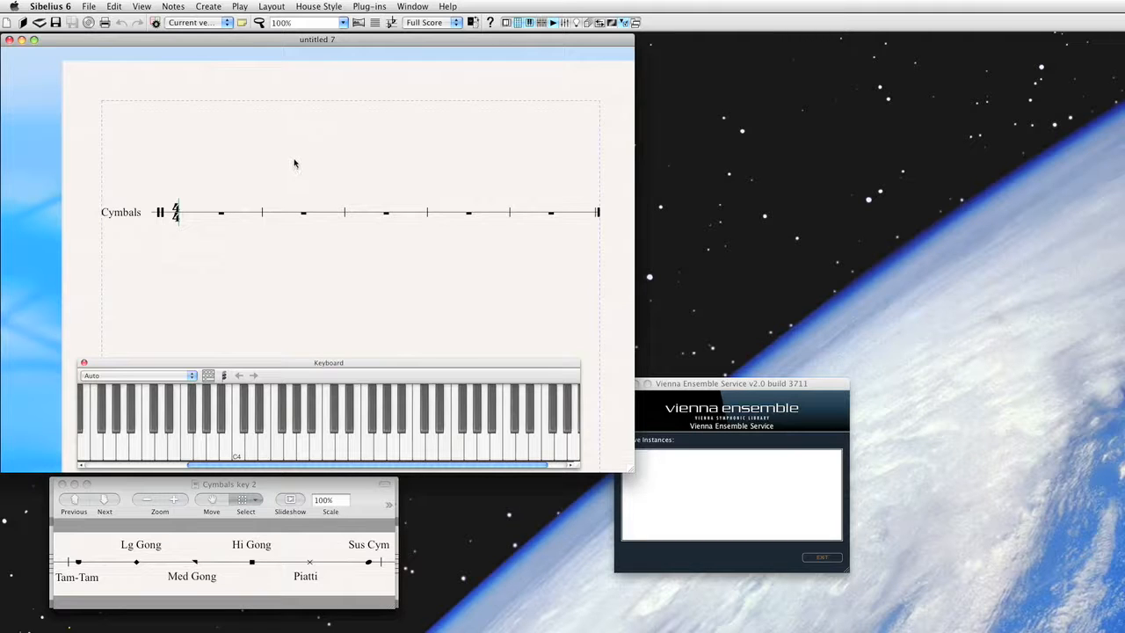
# - Browse the Drum Kit, African Unpitched and Other Unpitched Percussion families in the instrument chooser
pyautogui.click(207, 7)
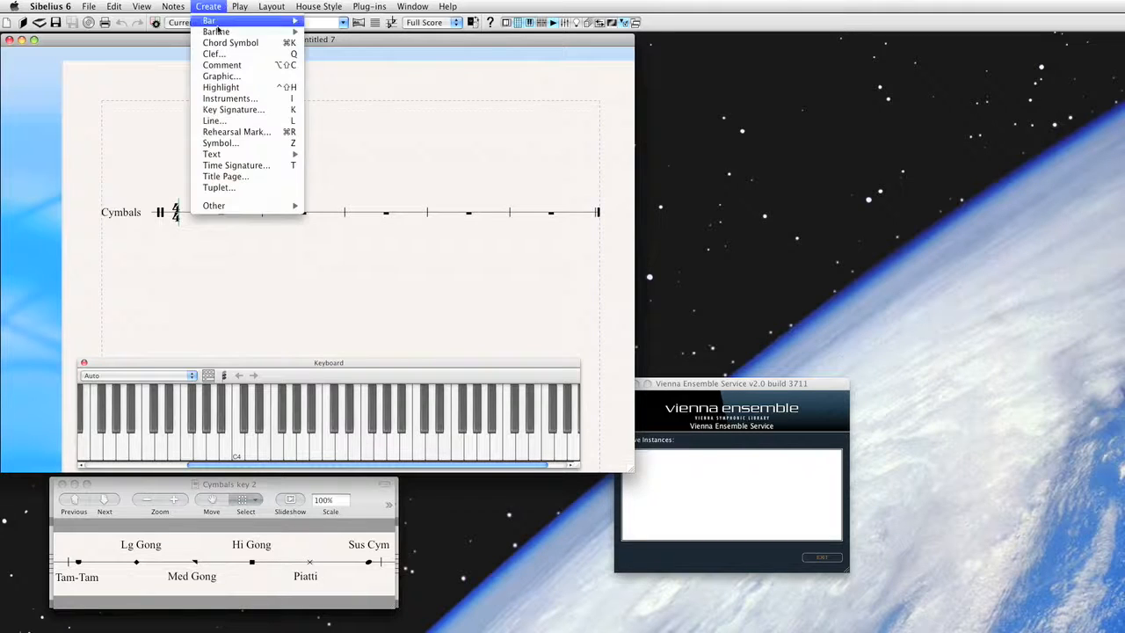
pyautogui.moveTo(229, 99)
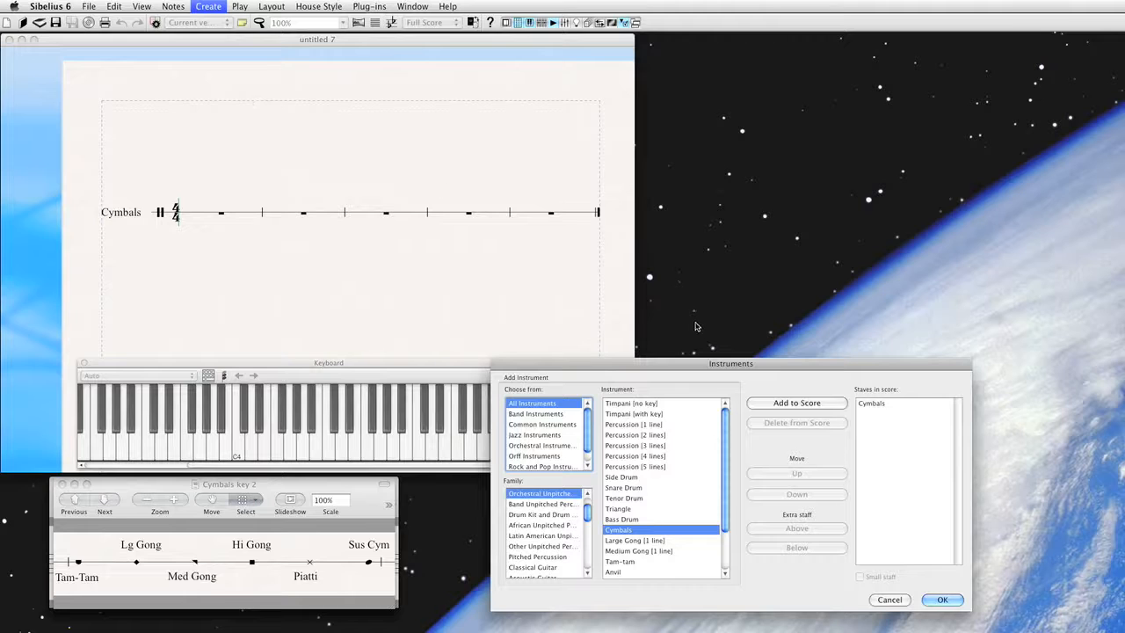
pyautogui.moveTo(671, 475)
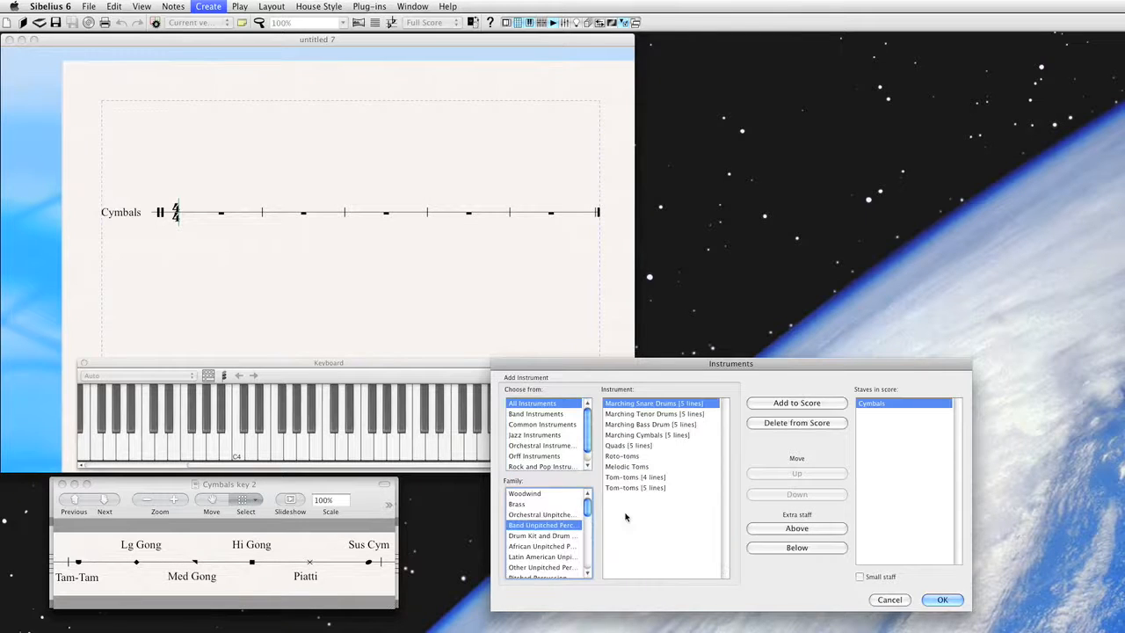
pyautogui.click(542, 534)
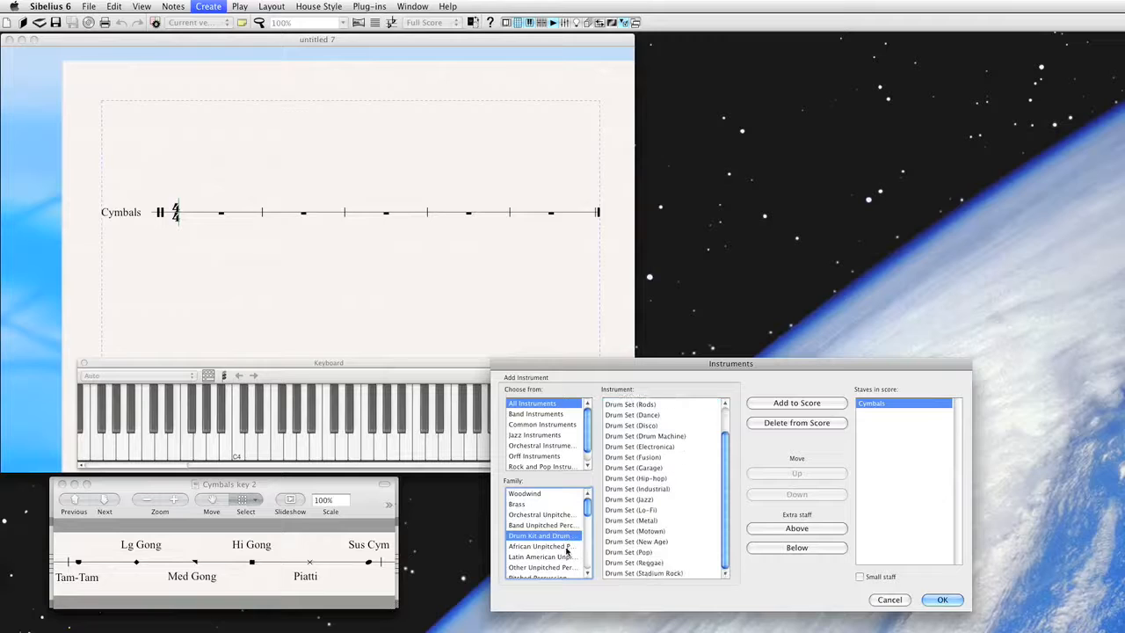
pyautogui.click(541, 545)
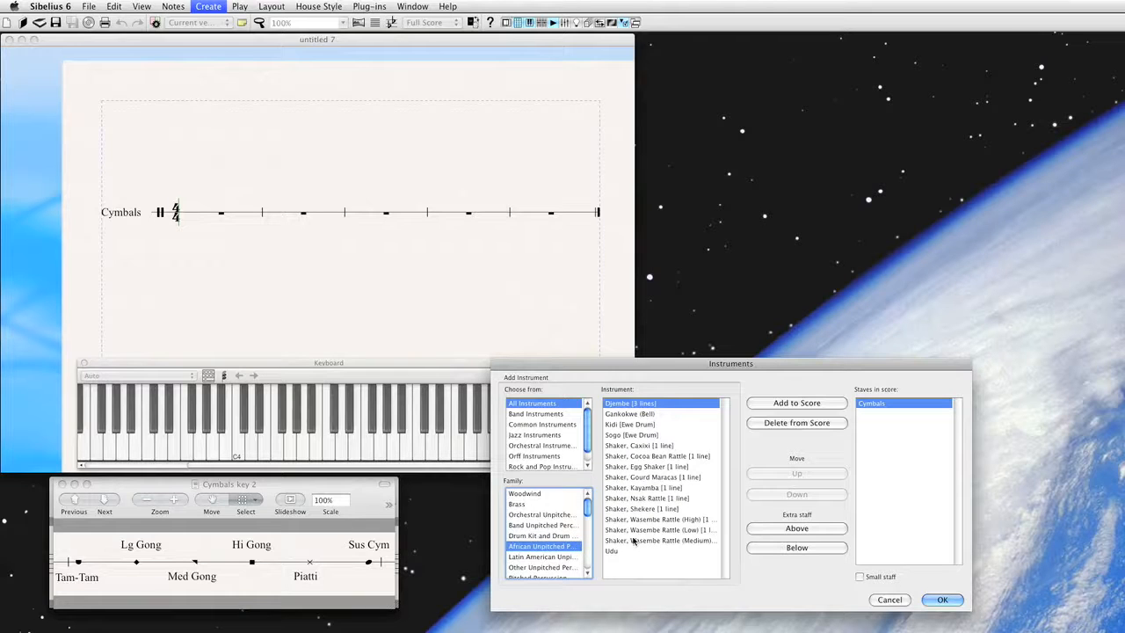
pyautogui.click(541, 555)
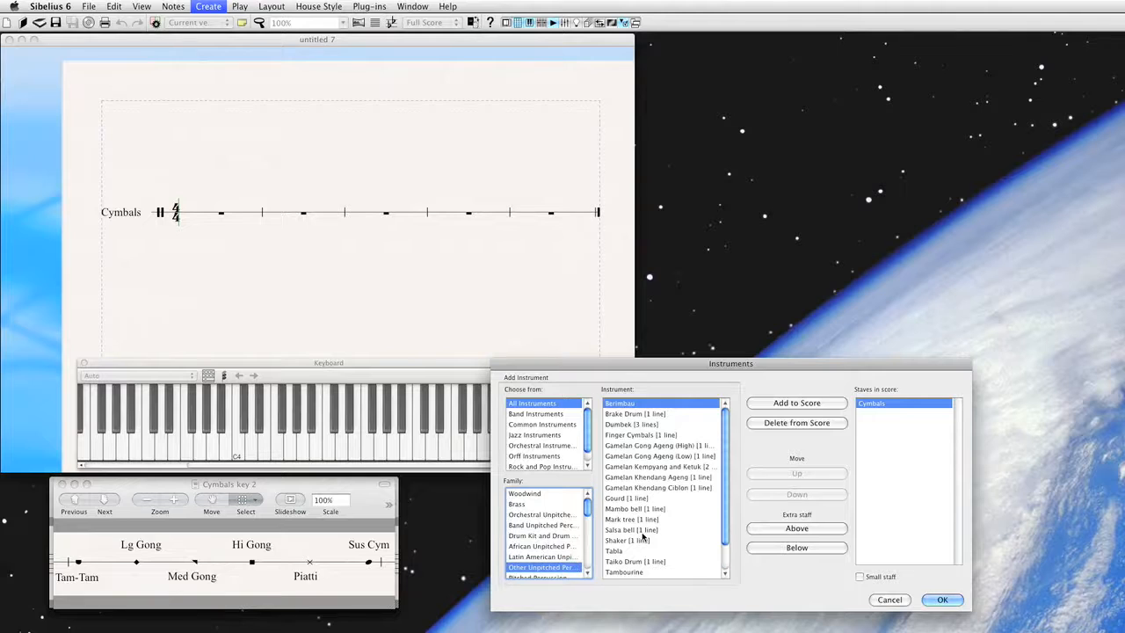
pyautogui.moveTo(651, 524)
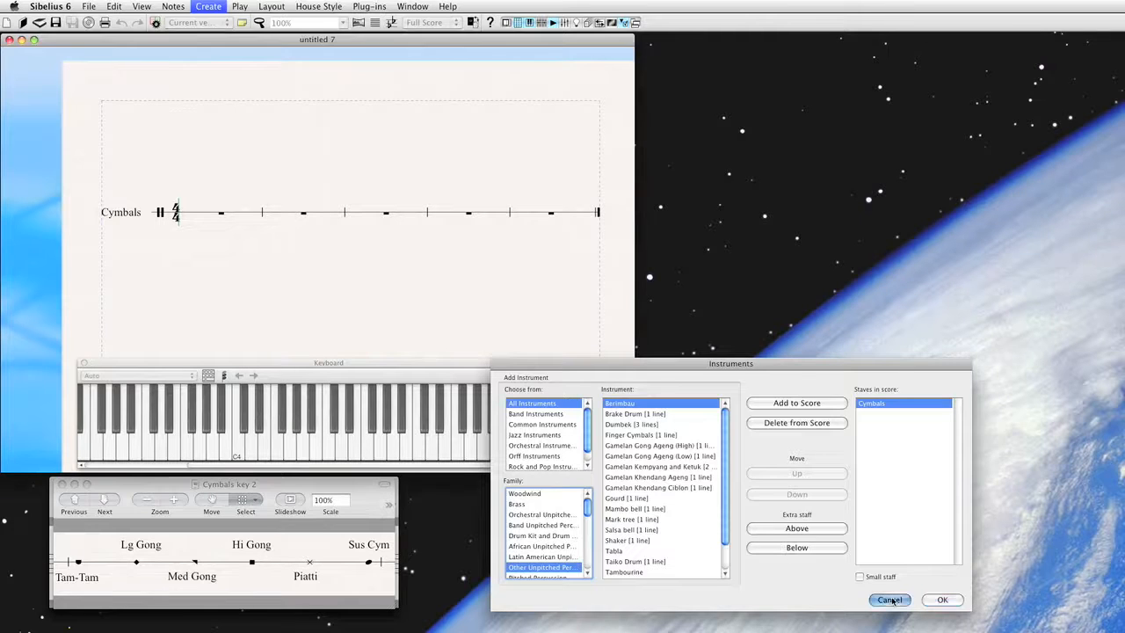
# - Cancel the Instruments dialog so nothing is added to the Cymbals-only score
pyautogui.click(889, 599)
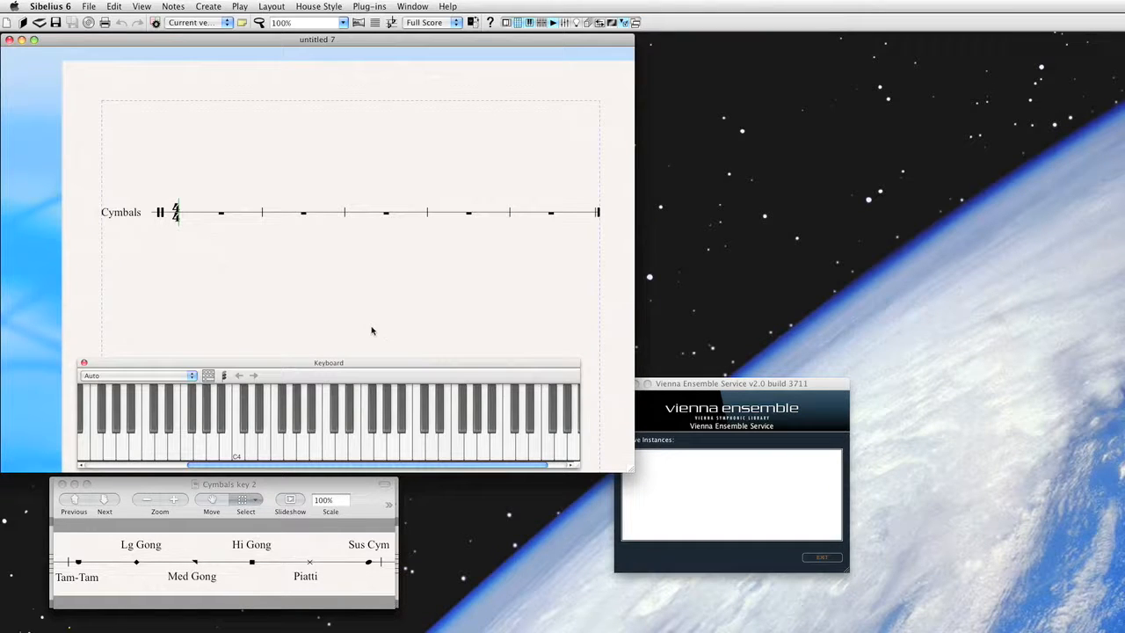
pyautogui.moveTo(369, 304)
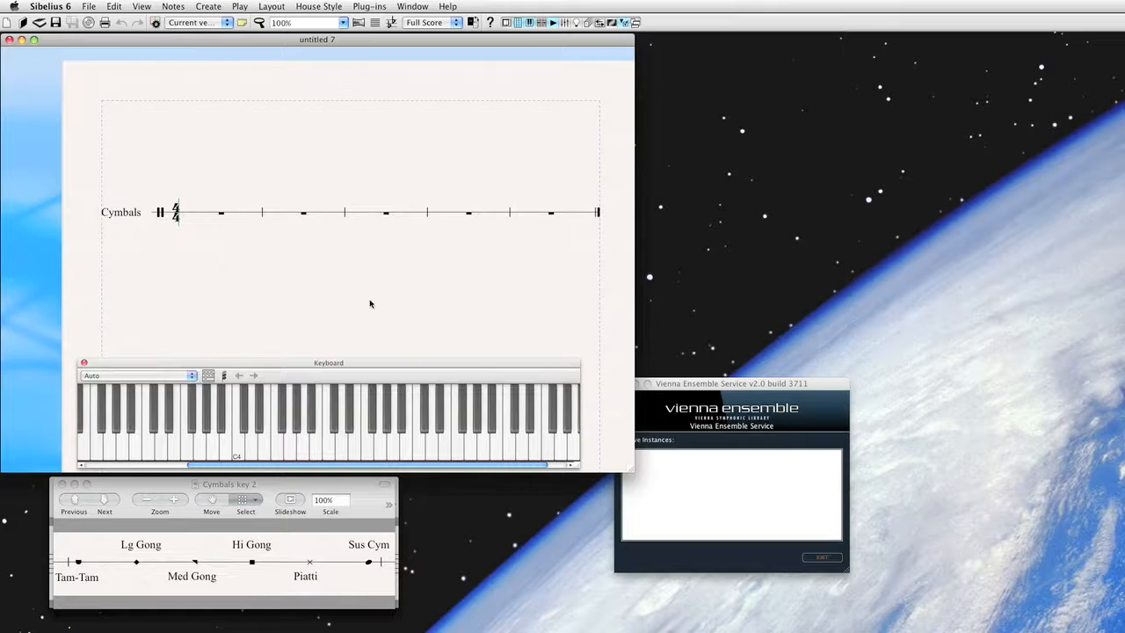
# - Select the first Cymbals bar and bring up Edit Instruments on the orchestral unpitched percussion family
pyautogui.click(220, 213)
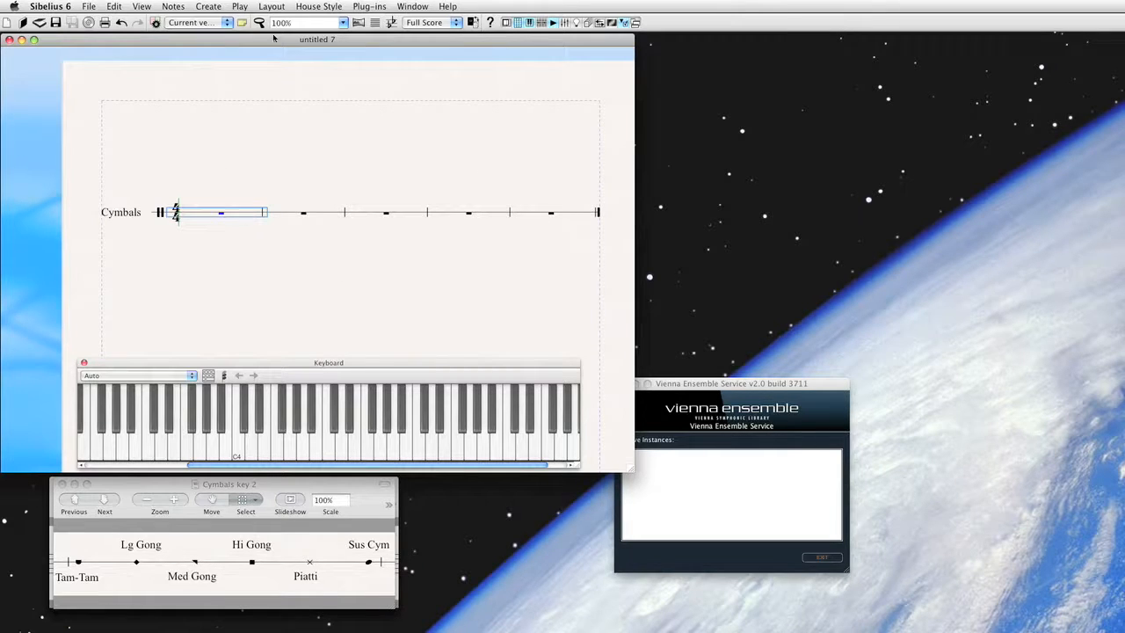
pyautogui.click(320, 7)
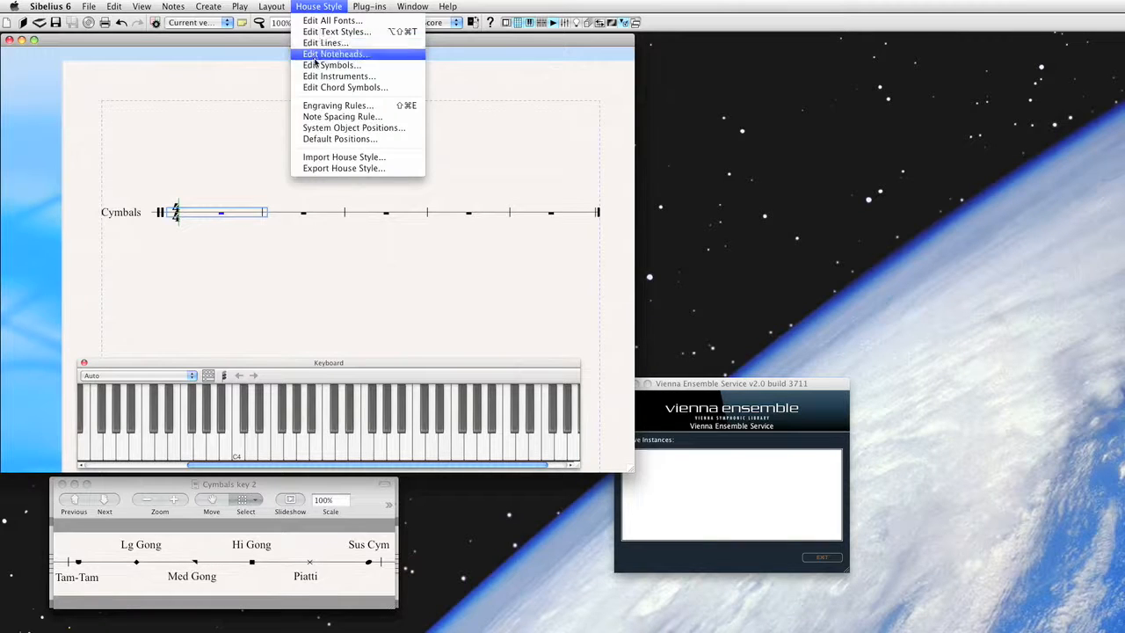
pyautogui.click(338, 75)
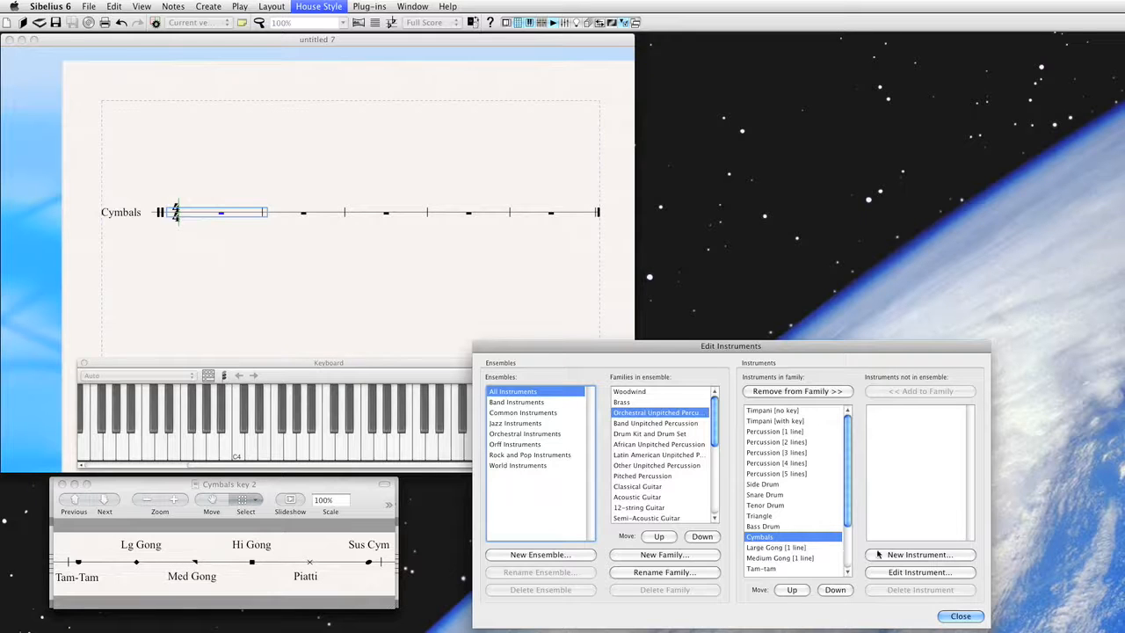
# - Create a new Cymbals-based instrument named 'Cymbals custom 1' and go into its staff type settings
pyautogui.click(920, 554)
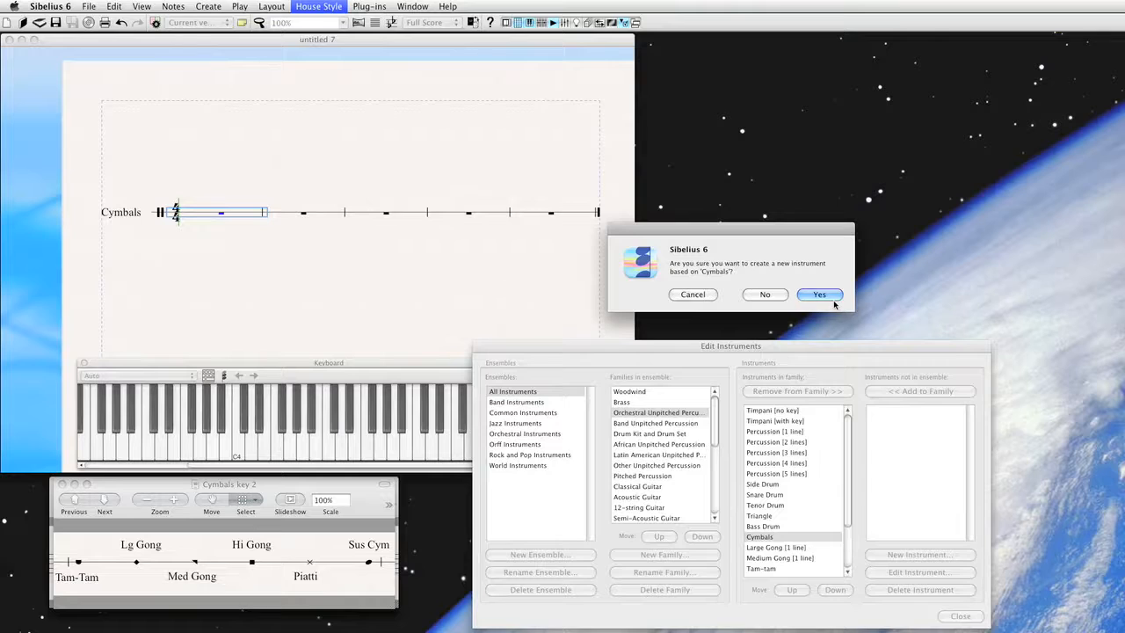
pyautogui.click(819, 294)
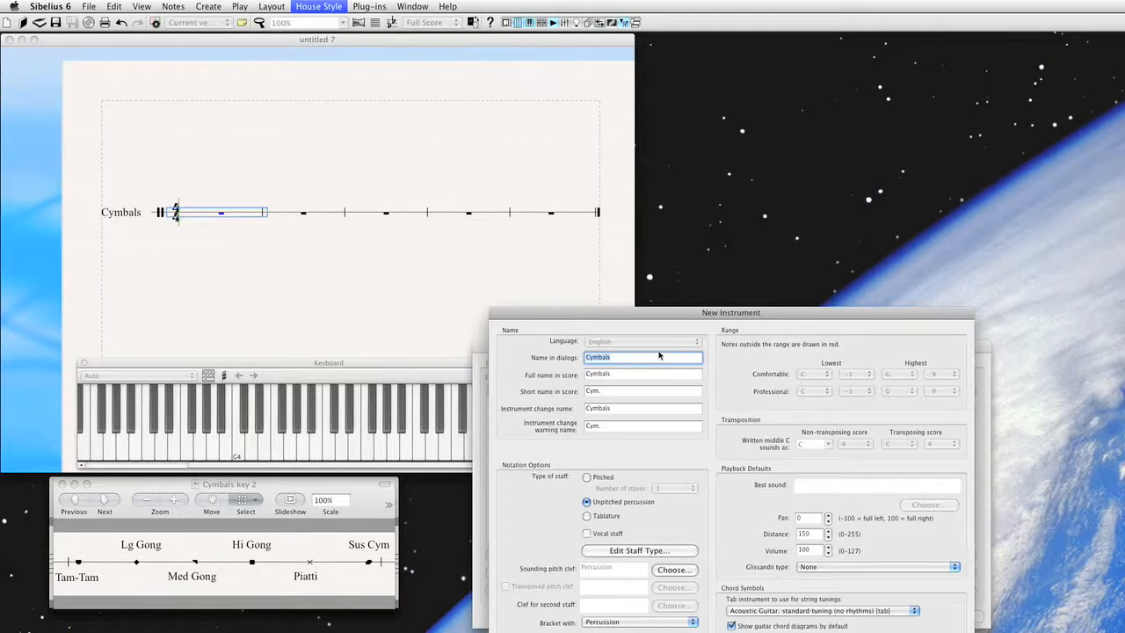
pyautogui.click(634, 357)
pyautogui.write(' custom')
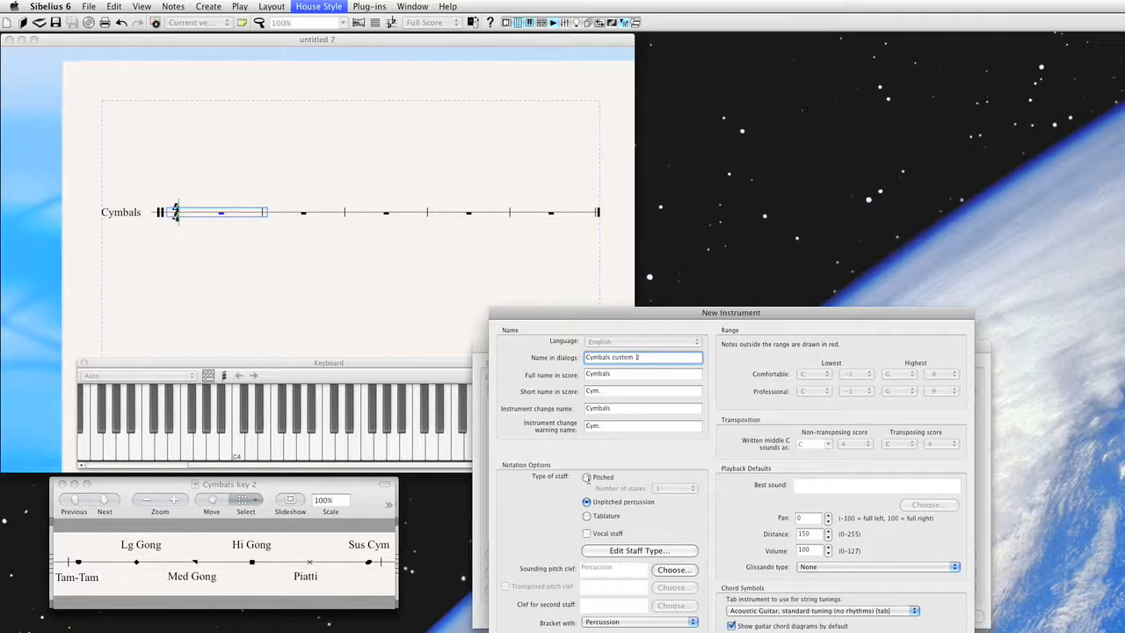
pyautogui.click(587, 501)
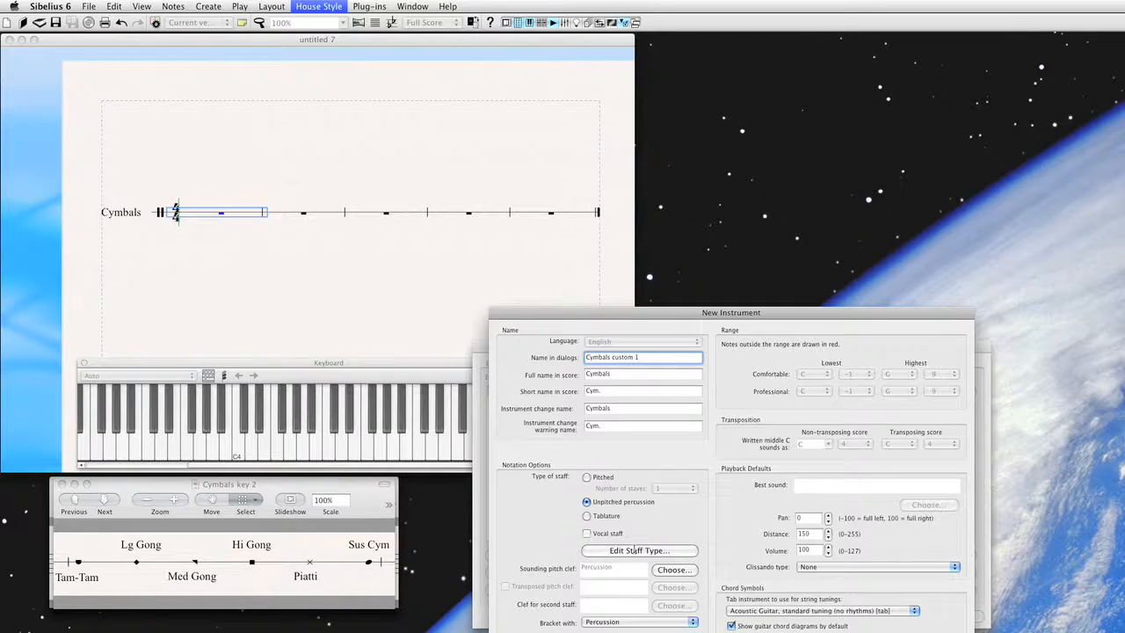
pyautogui.click(640, 551)
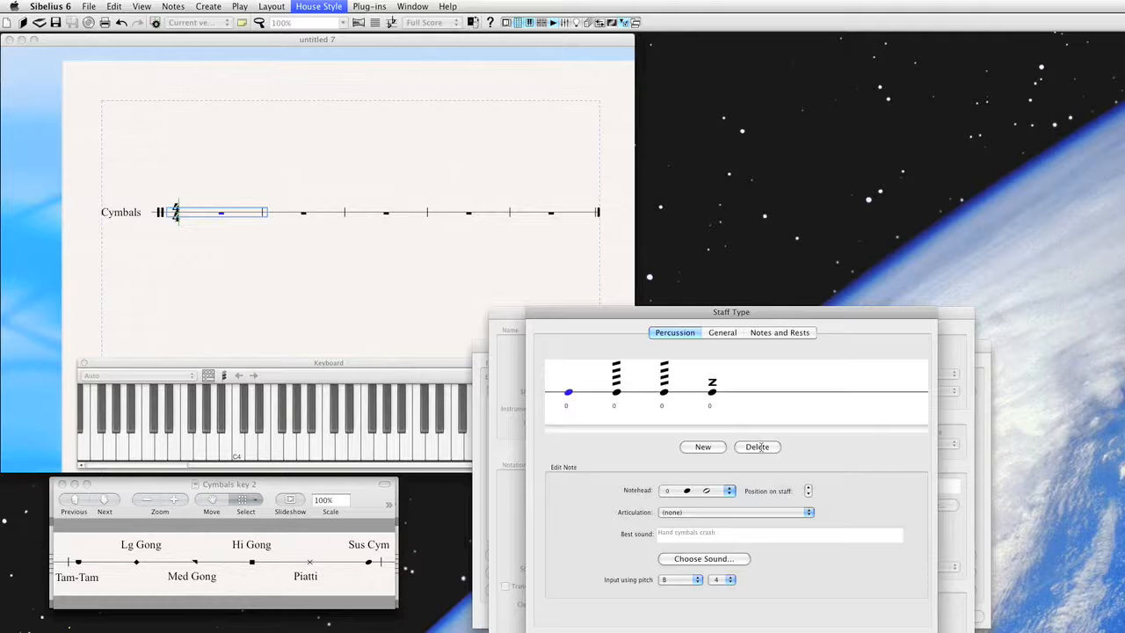
# - Delete the inherited notehead mappings from the custom percussion staff type
pyautogui.click(755, 446)
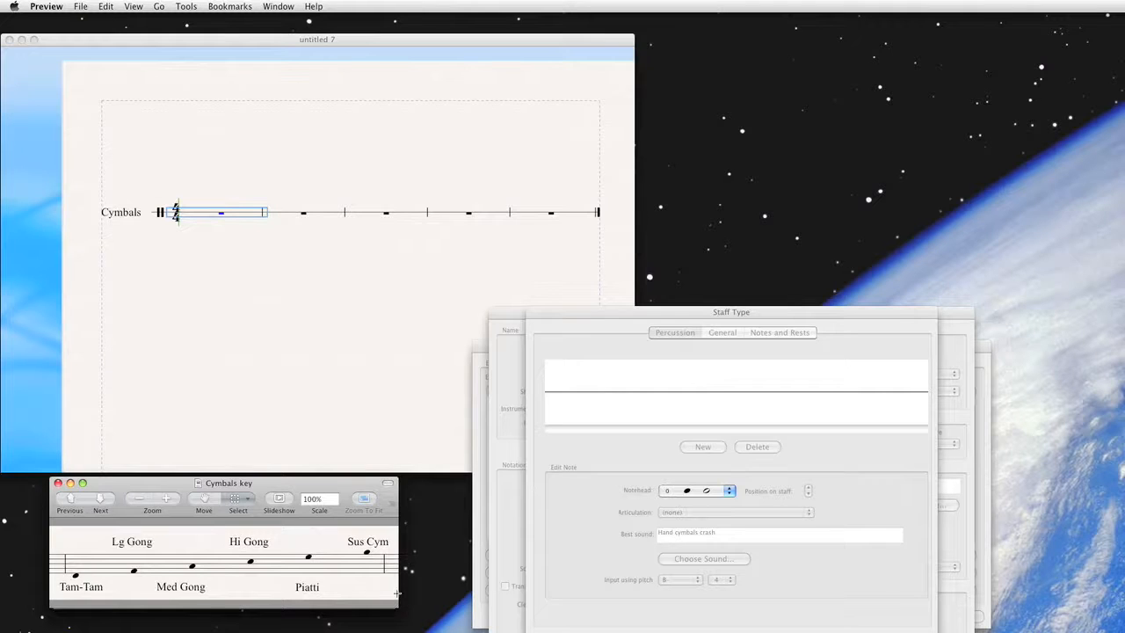
pyautogui.moveTo(119, 608)
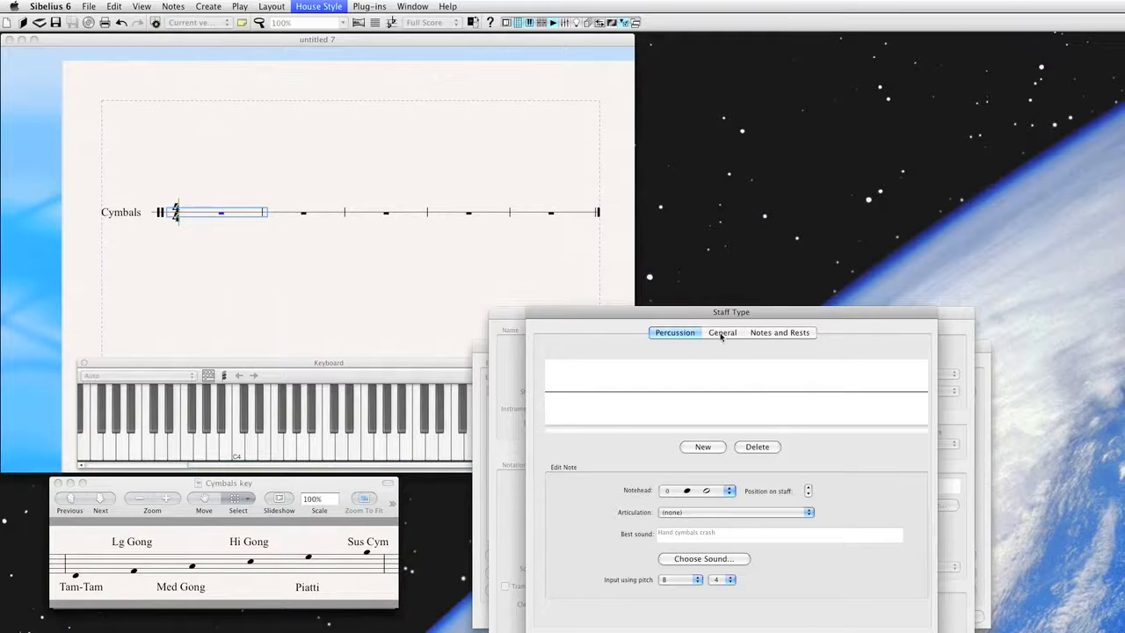
# - Raise the number of staff lines to five in the General staff design settings
pyautogui.click(721, 332)
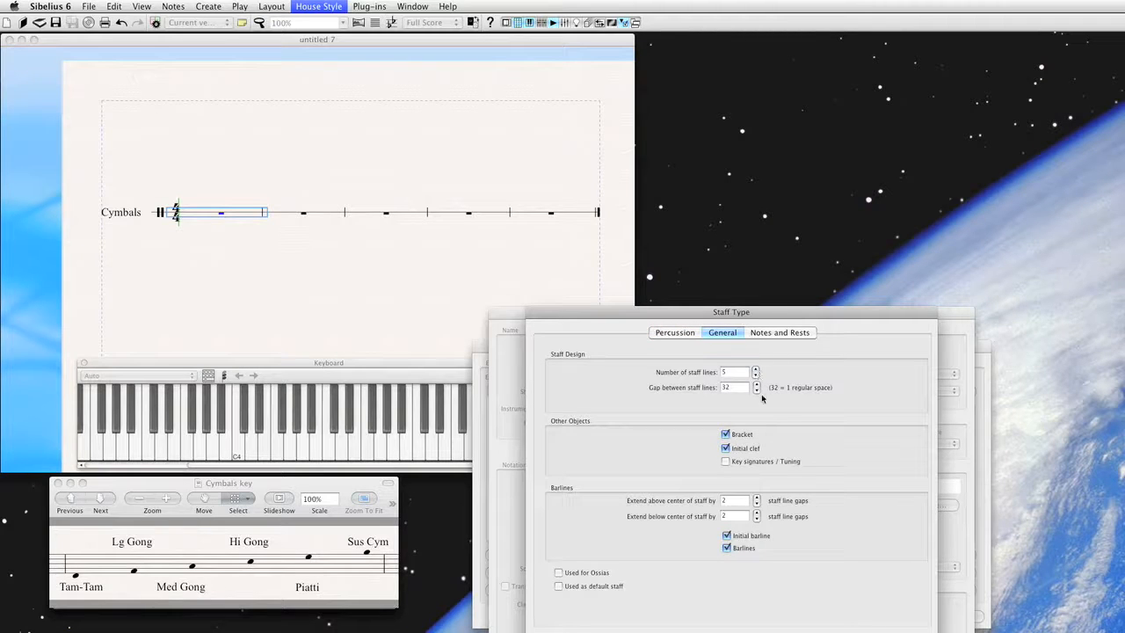
pyautogui.click(675, 332)
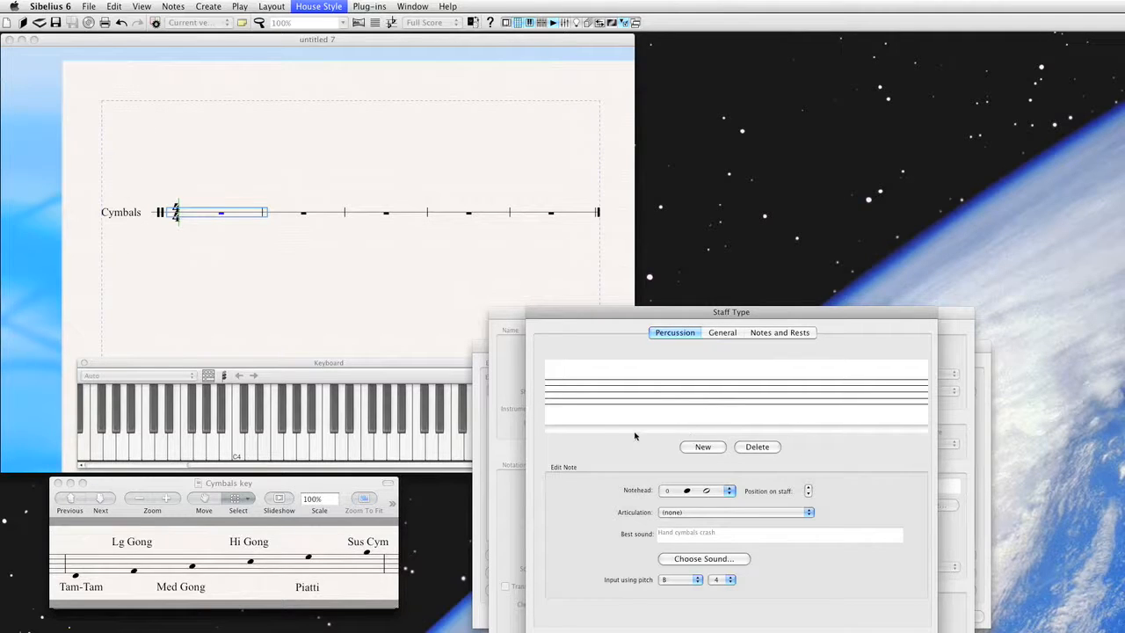
pyautogui.moveTo(582, 424)
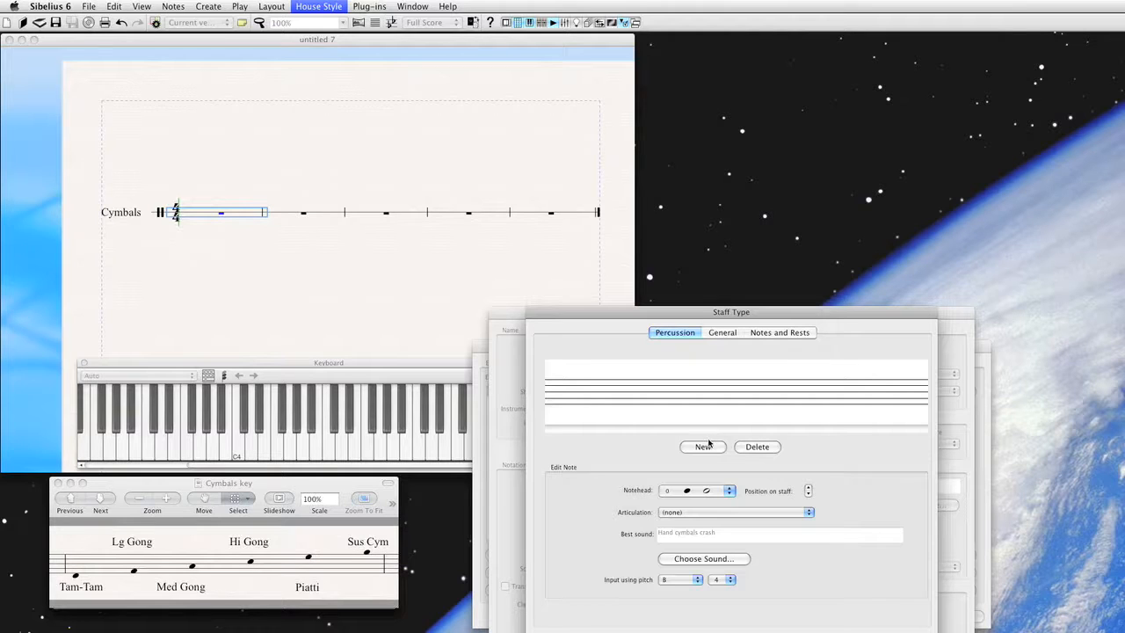
# - Add the first notehead to the staff type and set its input pitch
pyautogui.click(704, 447)
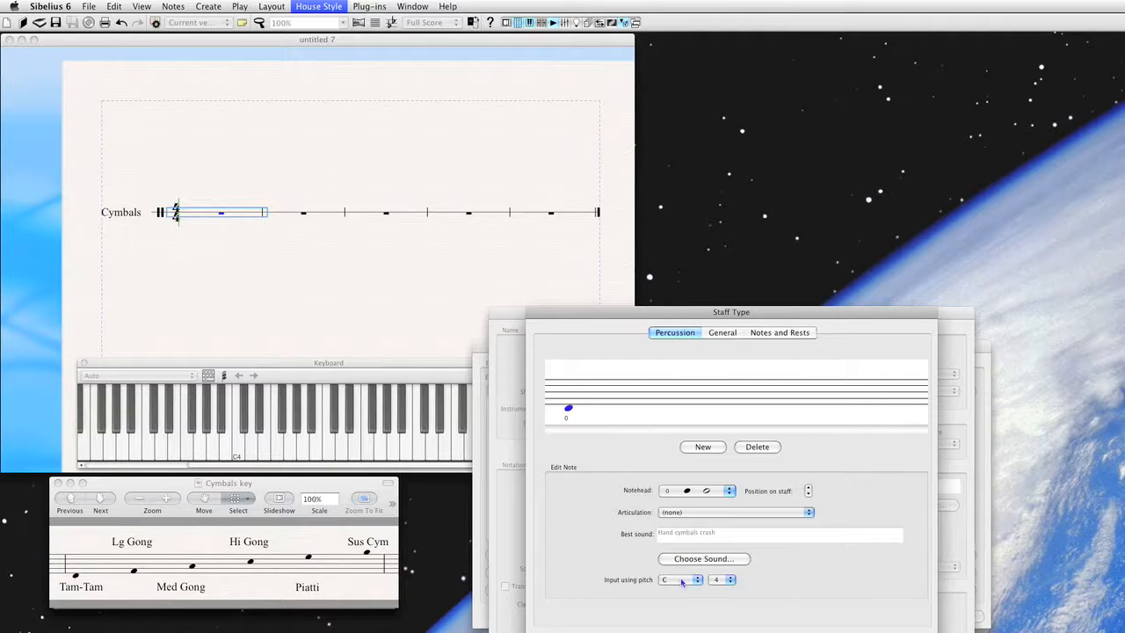
pyautogui.click(677, 581)
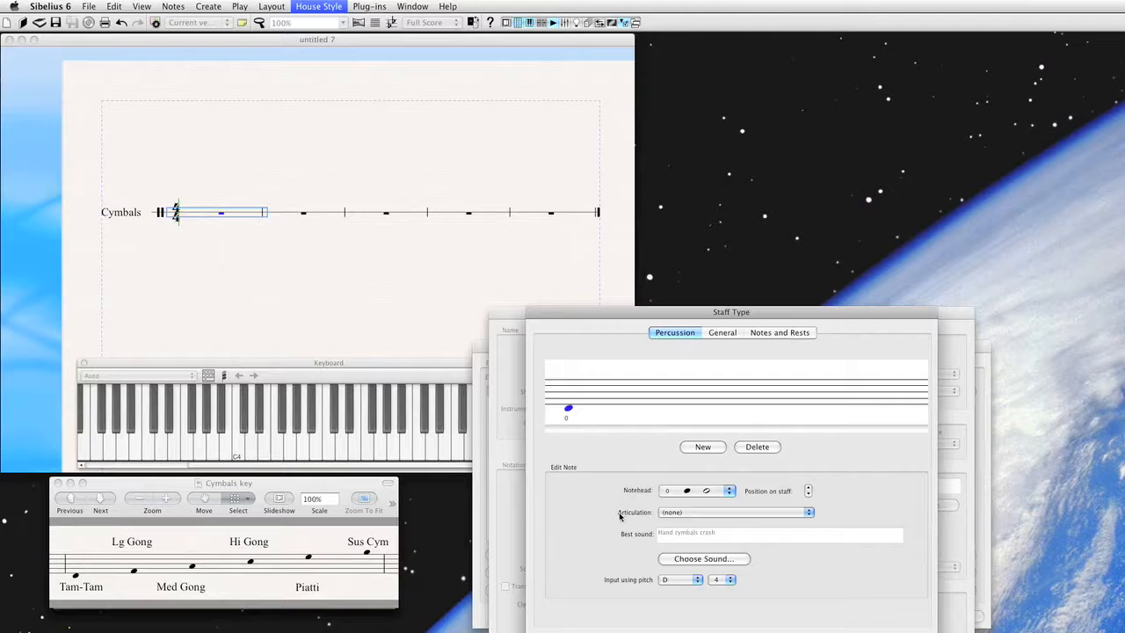
pyautogui.moveTo(710, 524)
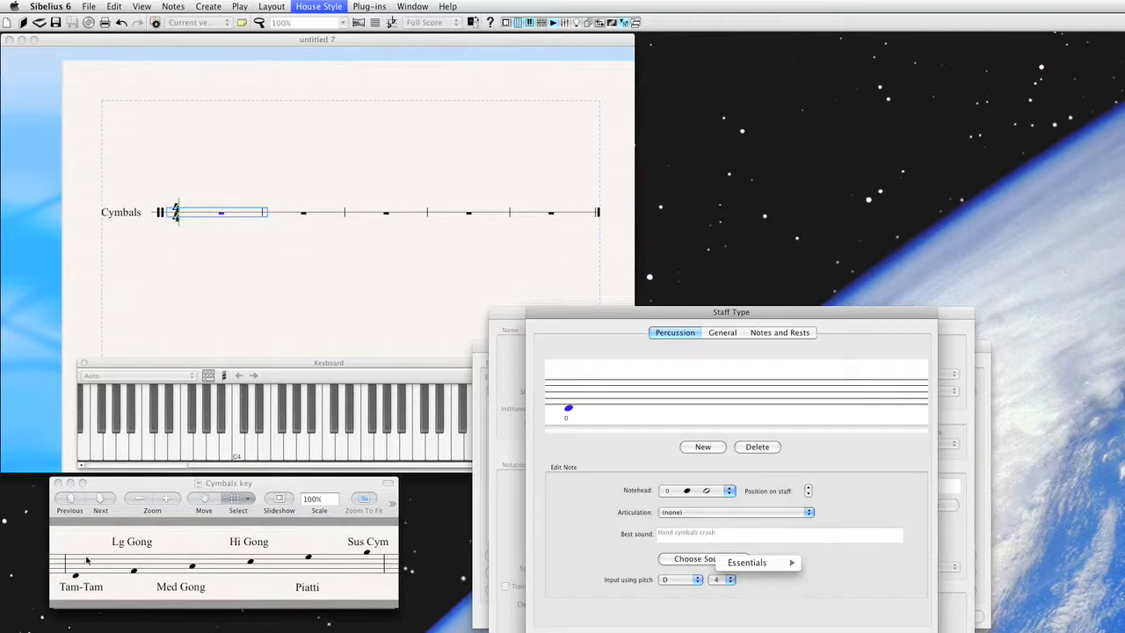
# - Assign the Tam tam sound from Essentials > GPO Basic Orchestral Percussion > Metal to the first notehead
pyautogui.click(746, 563)
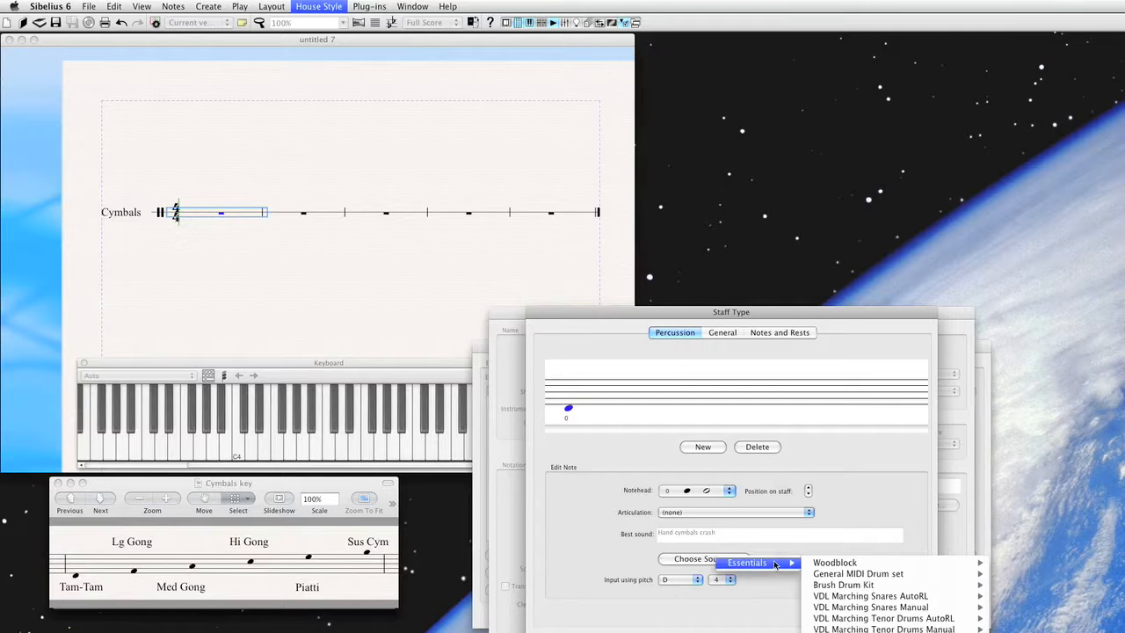
pyautogui.moveTo(870, 596)
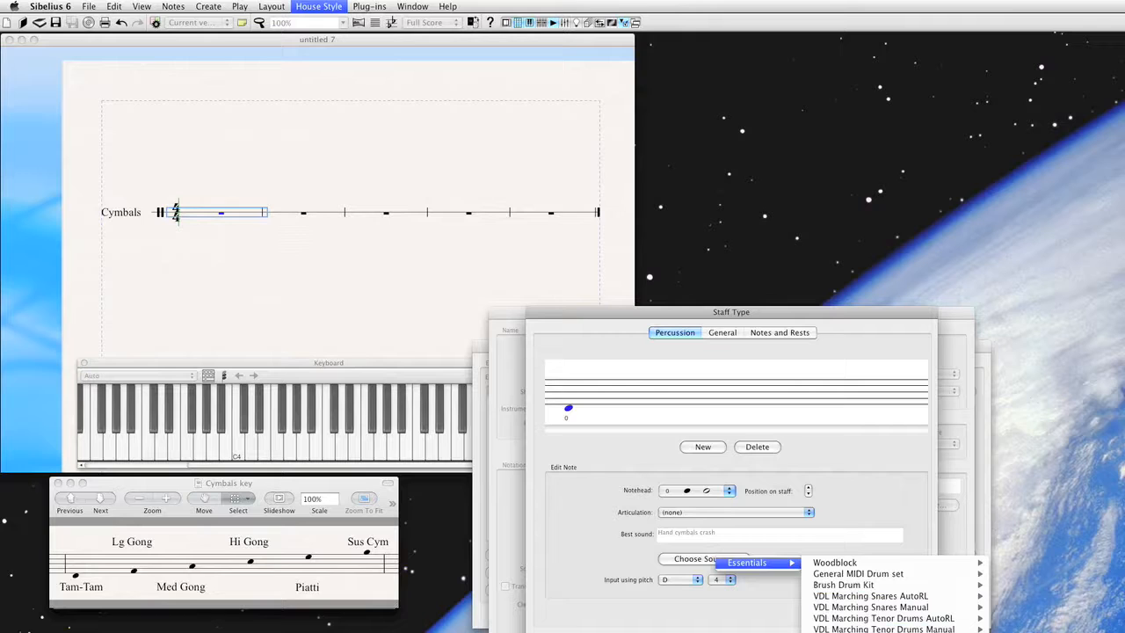
pyautogui.moveTo(872, 343)
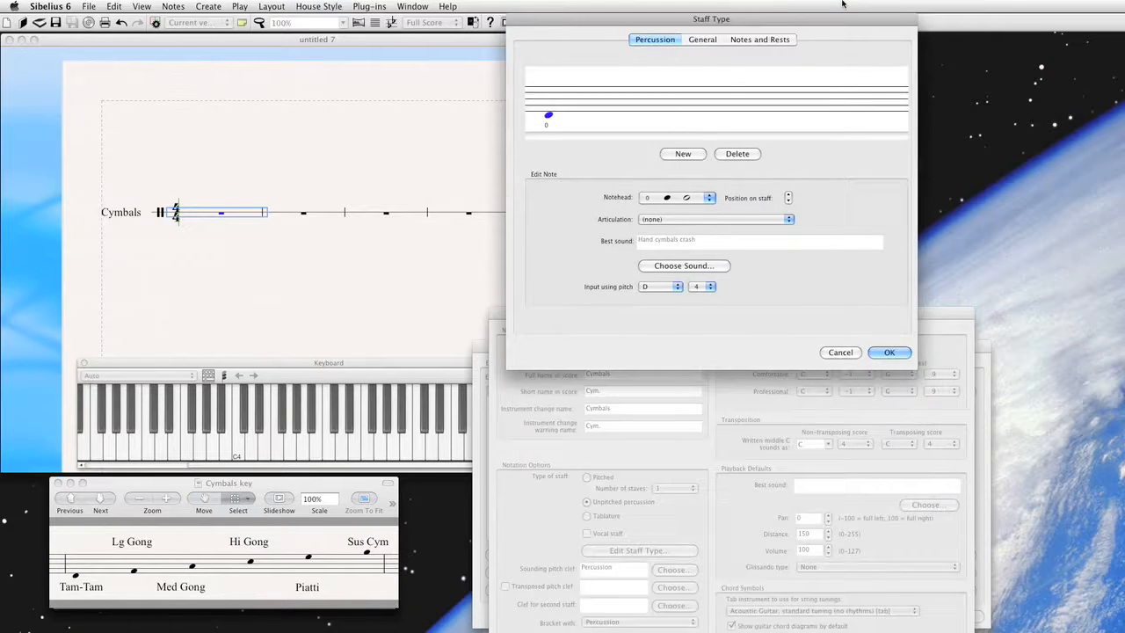
pyautogui.click(684, 266)
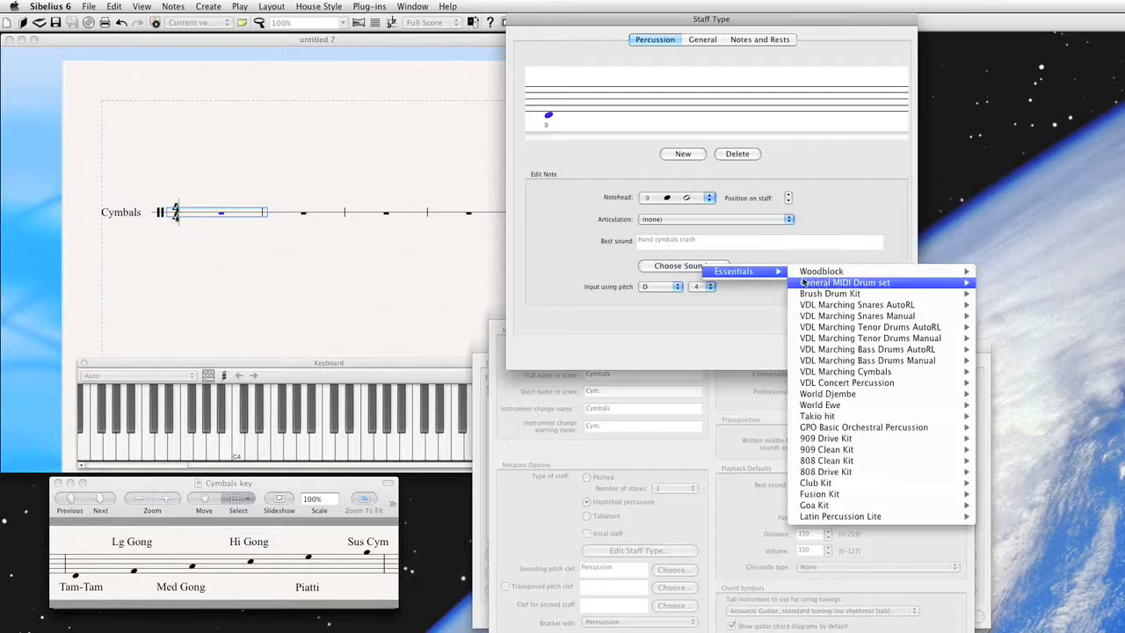
pyautogui.moveTo(863, 427)
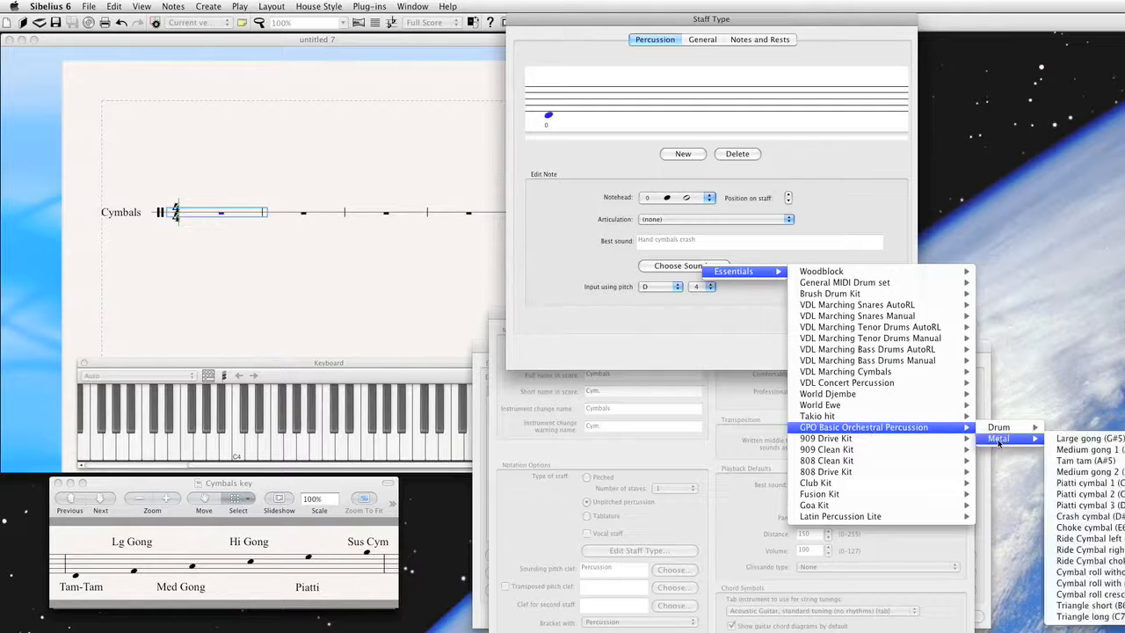
pyautogui.moveTo(1087, 471)
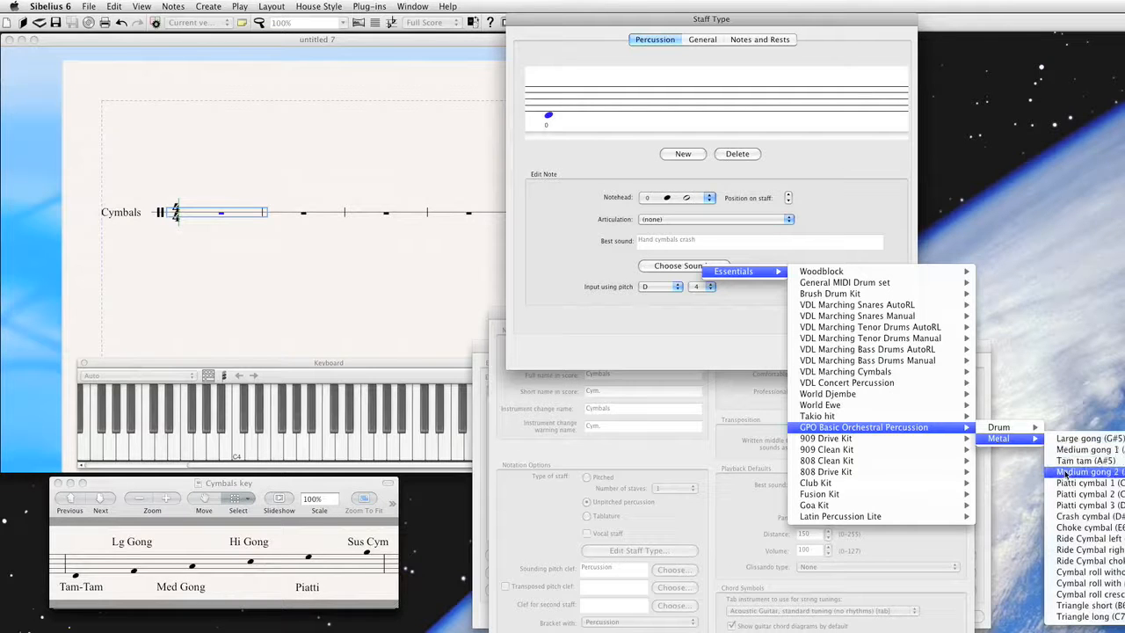
pyautogui.moveTo(1087, 460)
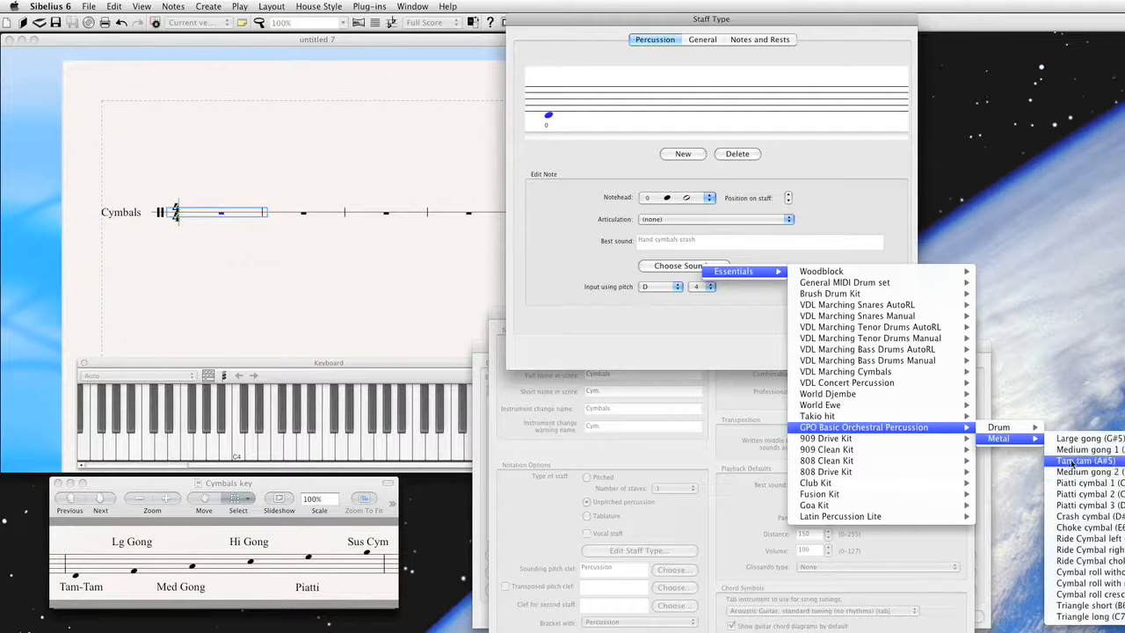
pyautogui.click(1083, 460)
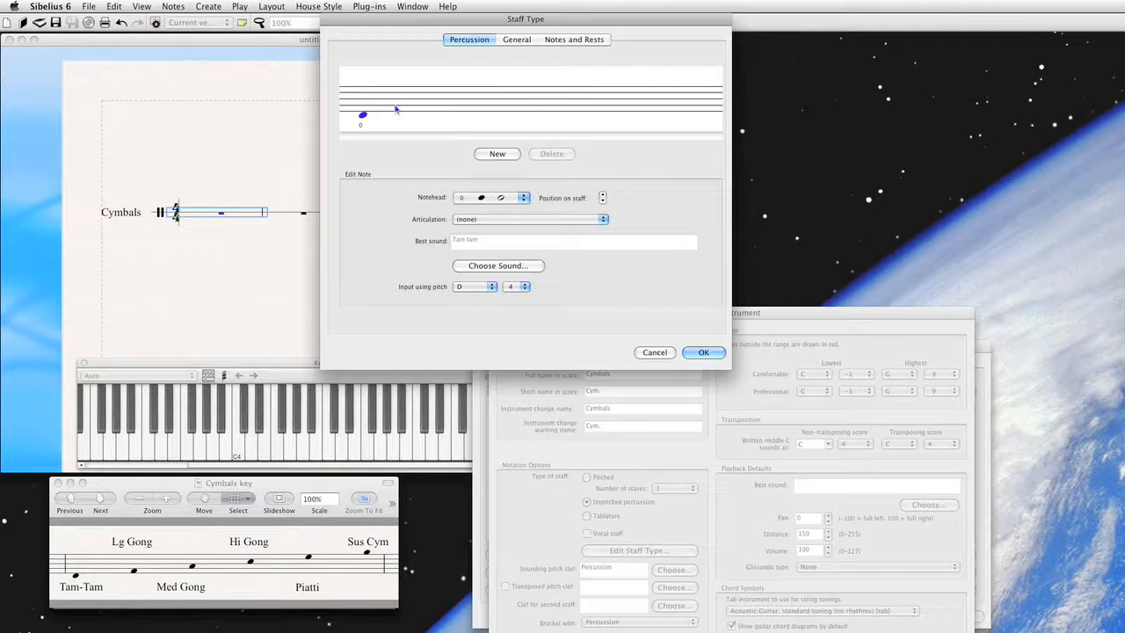
# - Add a second notehead sounding as a large gong from the Metal set and adjust its staff position
pyautogui.click(496, 153)
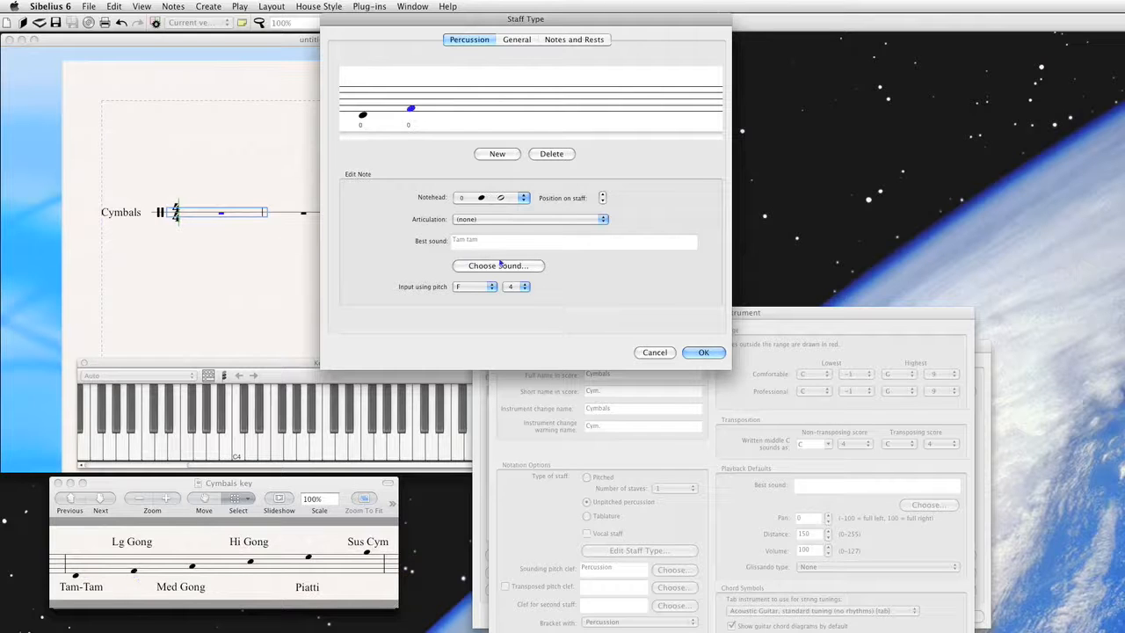
pyautogui.click(499, 265)
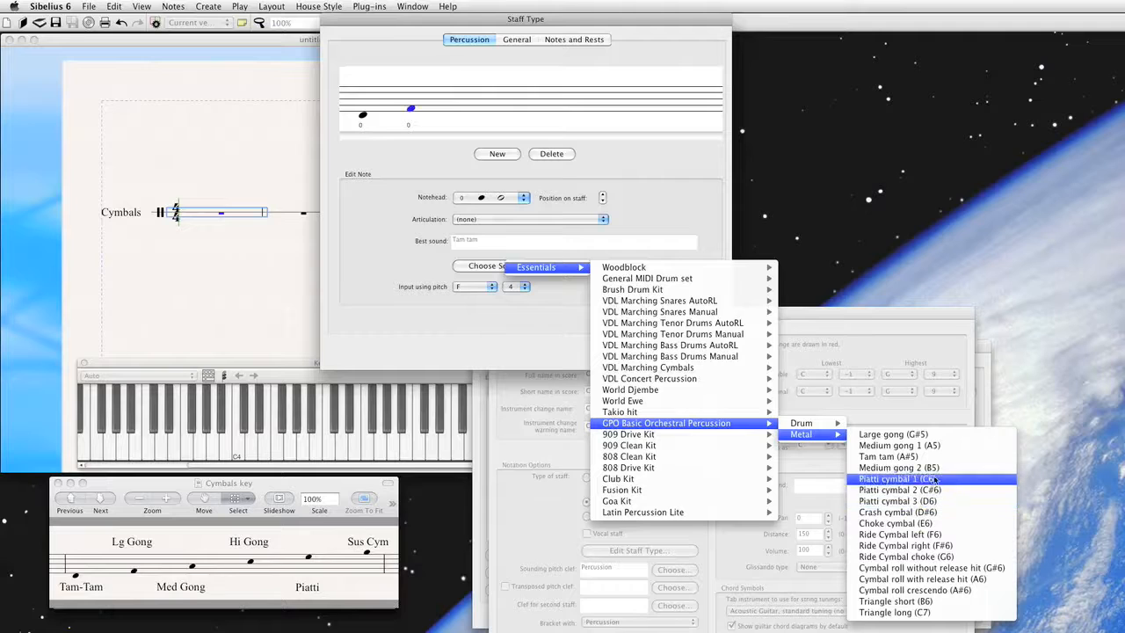
pyautogui.click(893, 433)
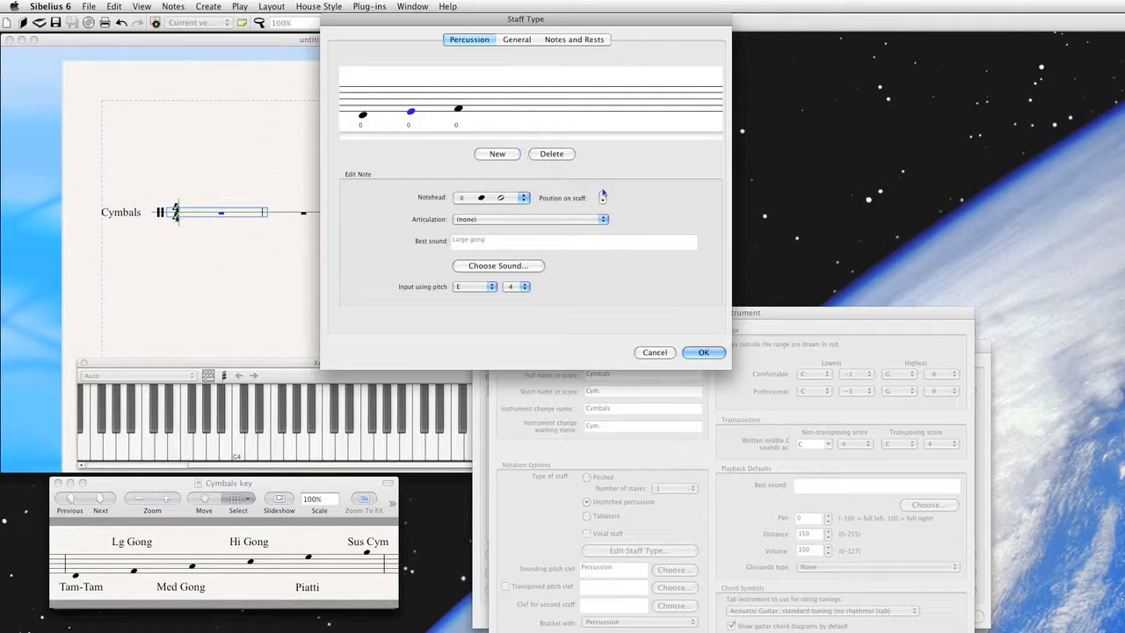
pyautogui.click(603, 193)
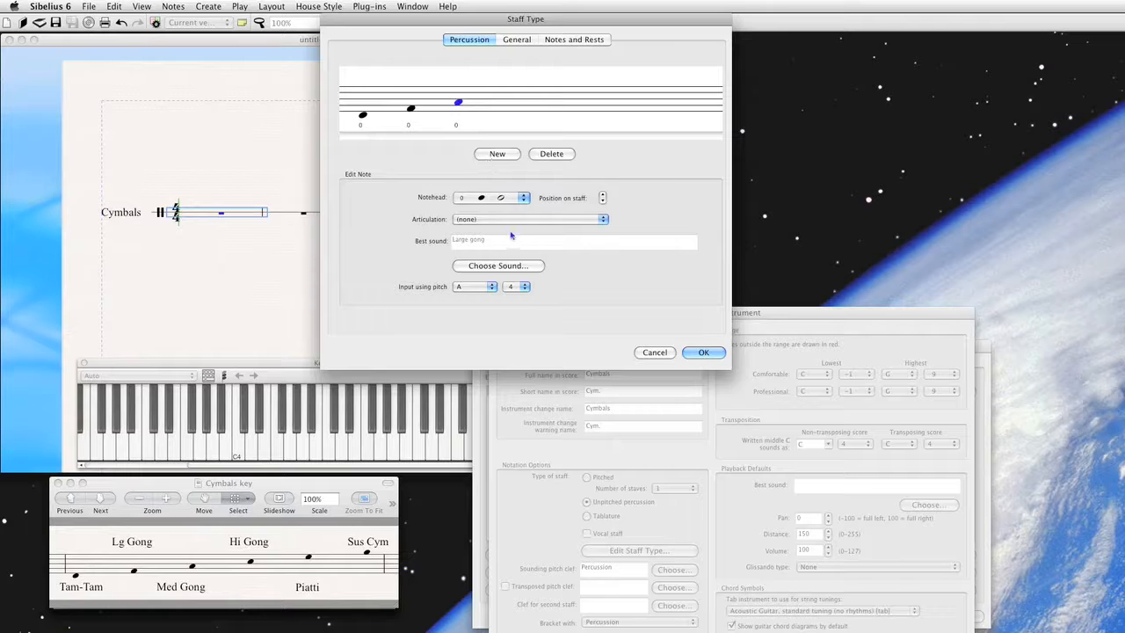
# - Give the fourth notehead a medium gong sound and set the input pitch of the fifth notehead above the gongs
pyautogui.click(500, 265)
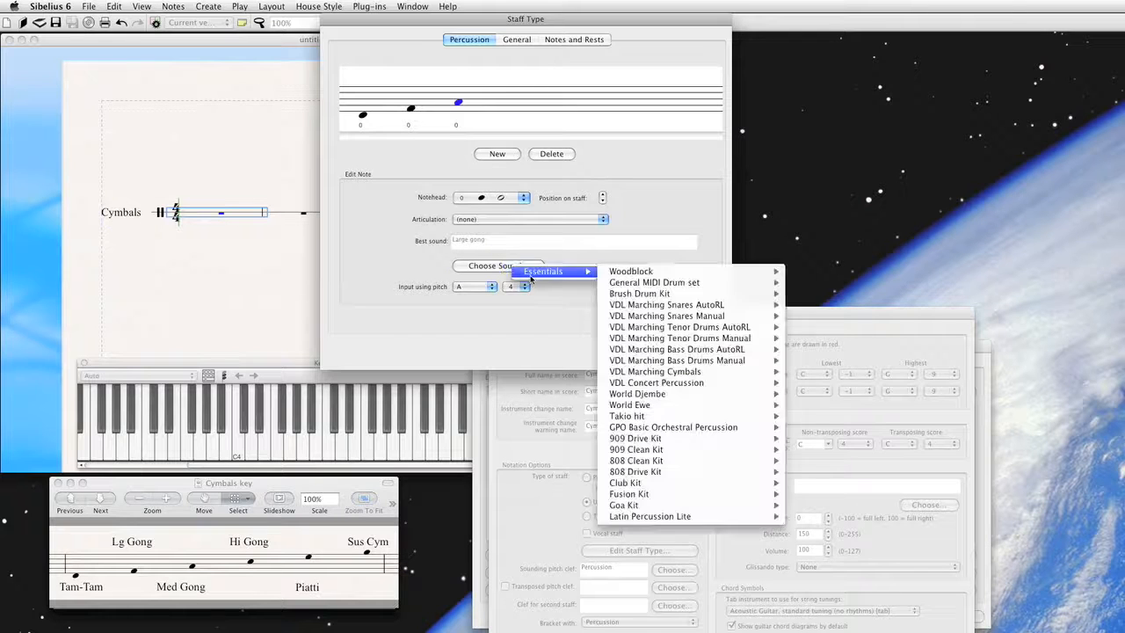
pyautogui.moveTo(673, 427)
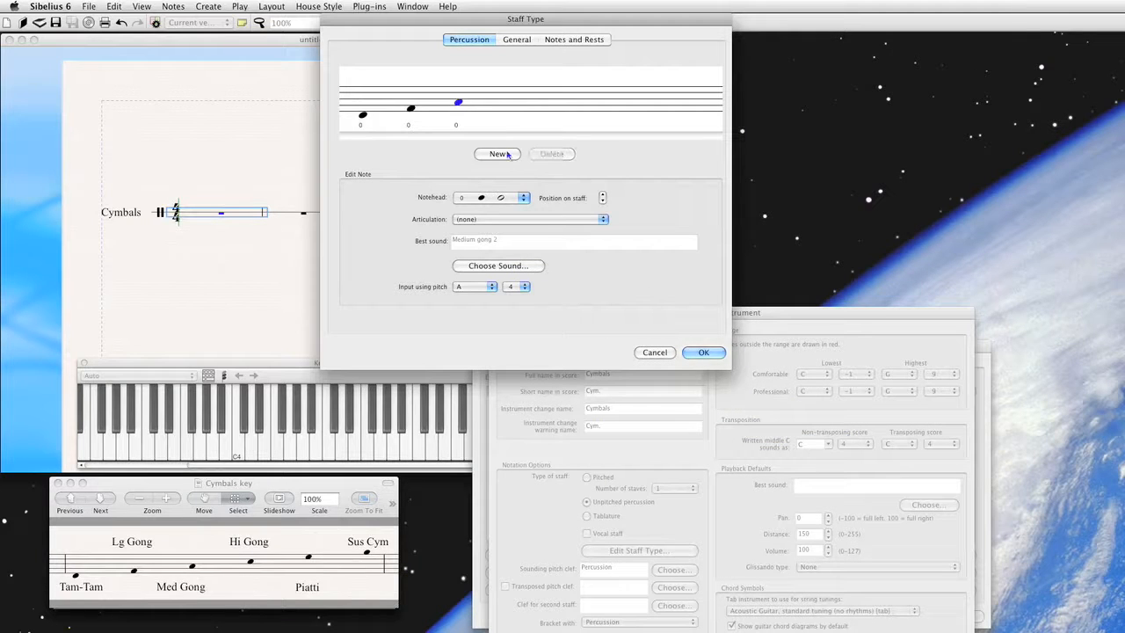
pyautogui.moveTo(492, 91)
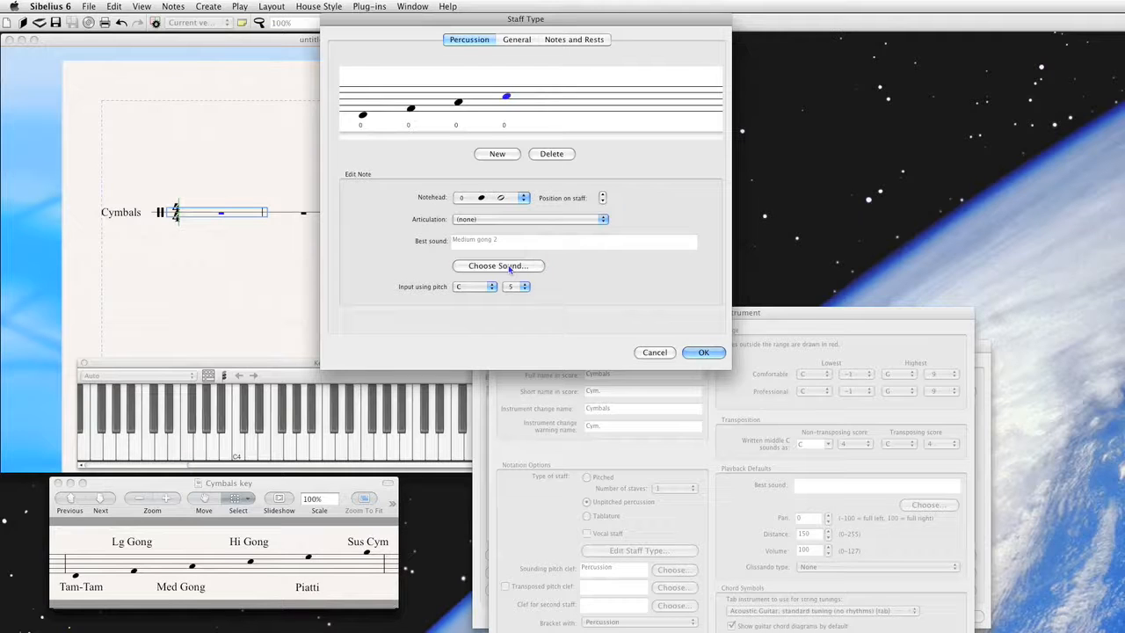
pyautogui.click(498, 266)
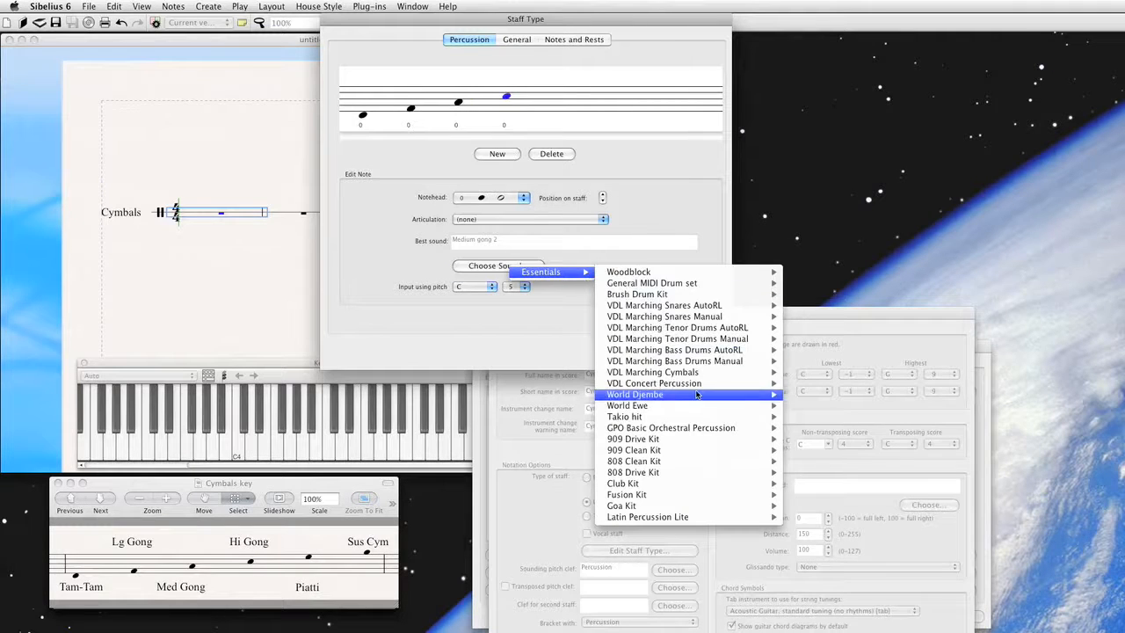
pyautogui.moveTo(541, 186)
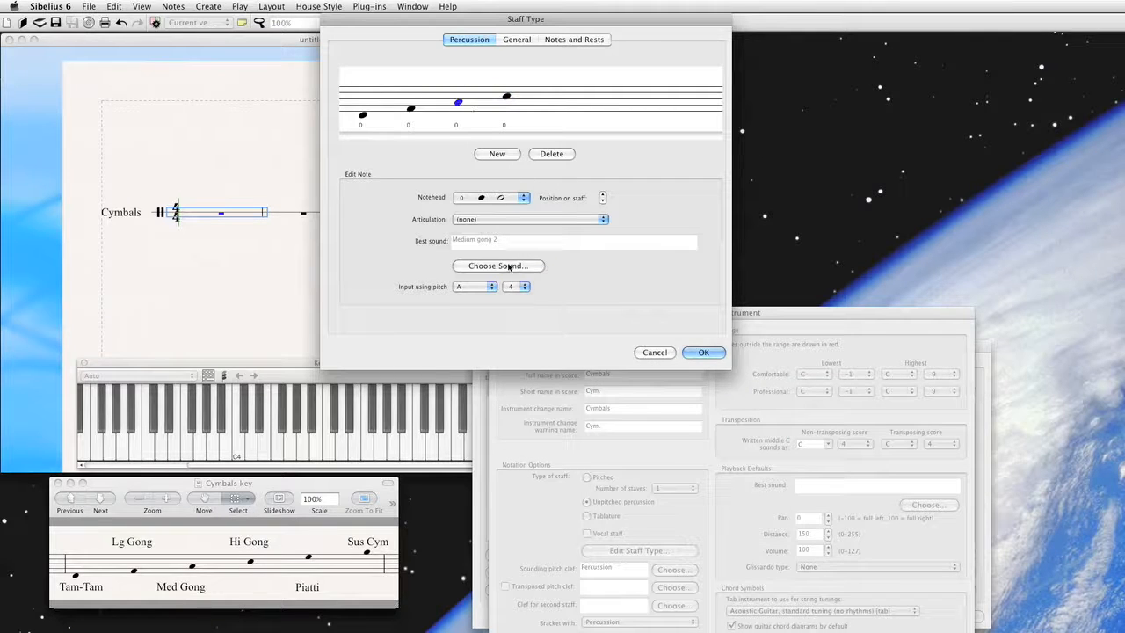
pyautogui.click(500, 266)
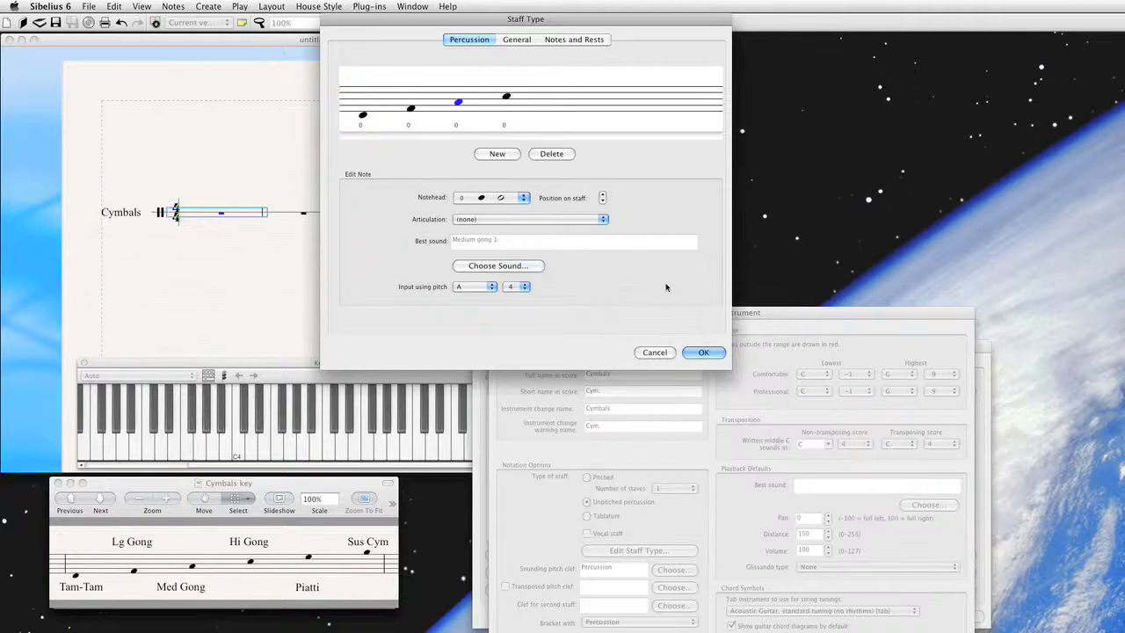
pyautogui.click(507, 97)
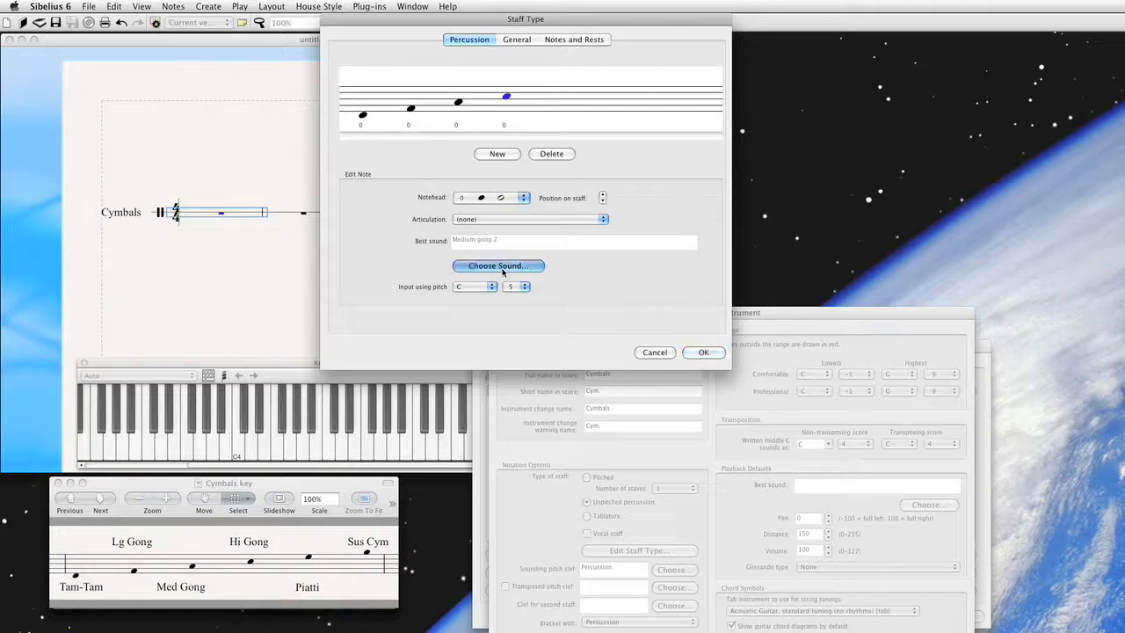
pyautogui.click(497, 265)
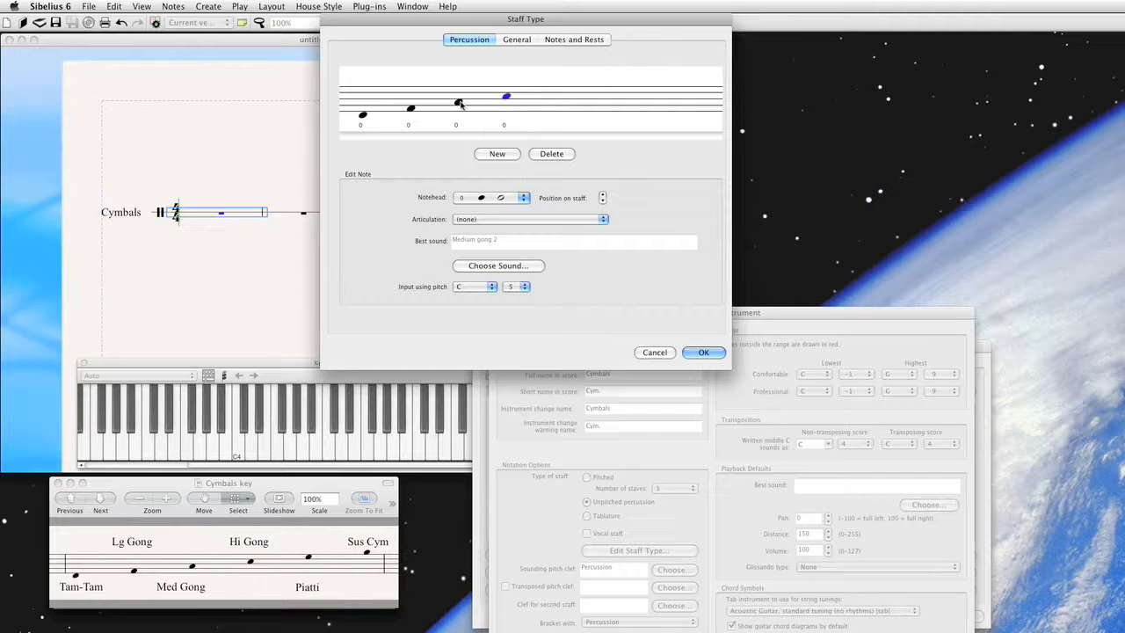
pyautogui.click(506, 96)
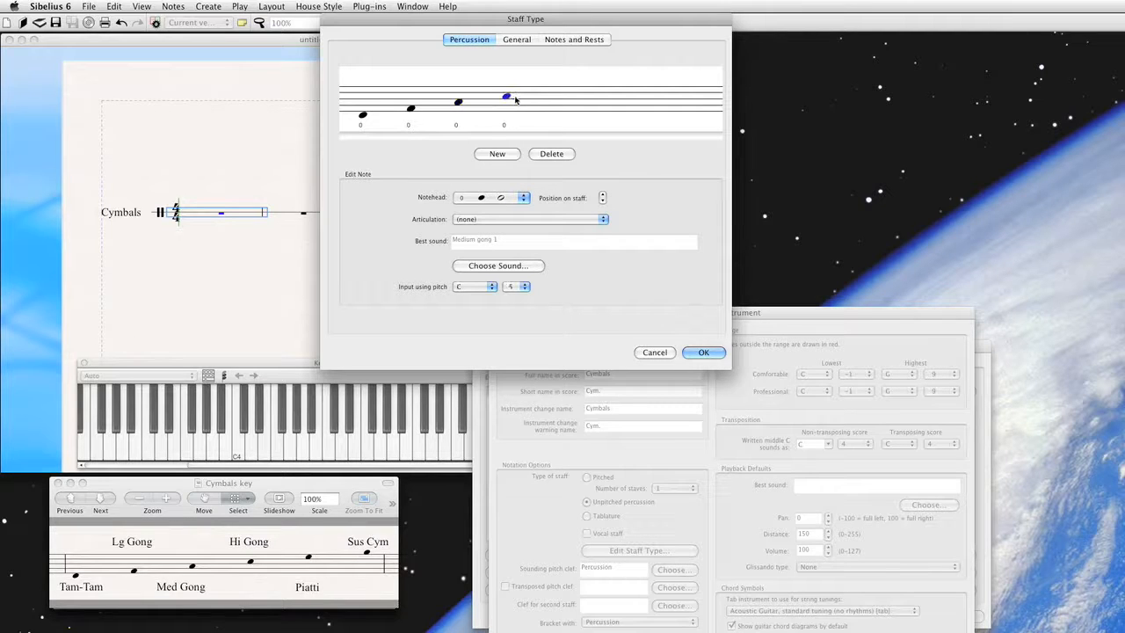
pyautogui.click(552, 84)
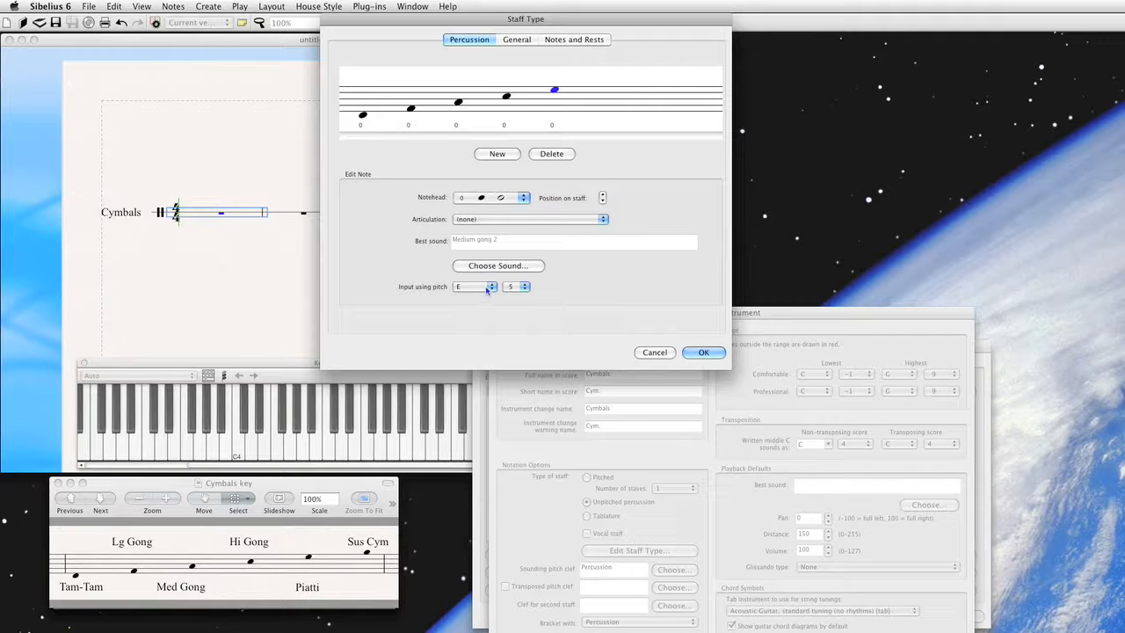
# - Assign the fifth notehead a GPO Metal piatti cymbal sound and add a sixth notehead
pyautogui.click(500, 265)
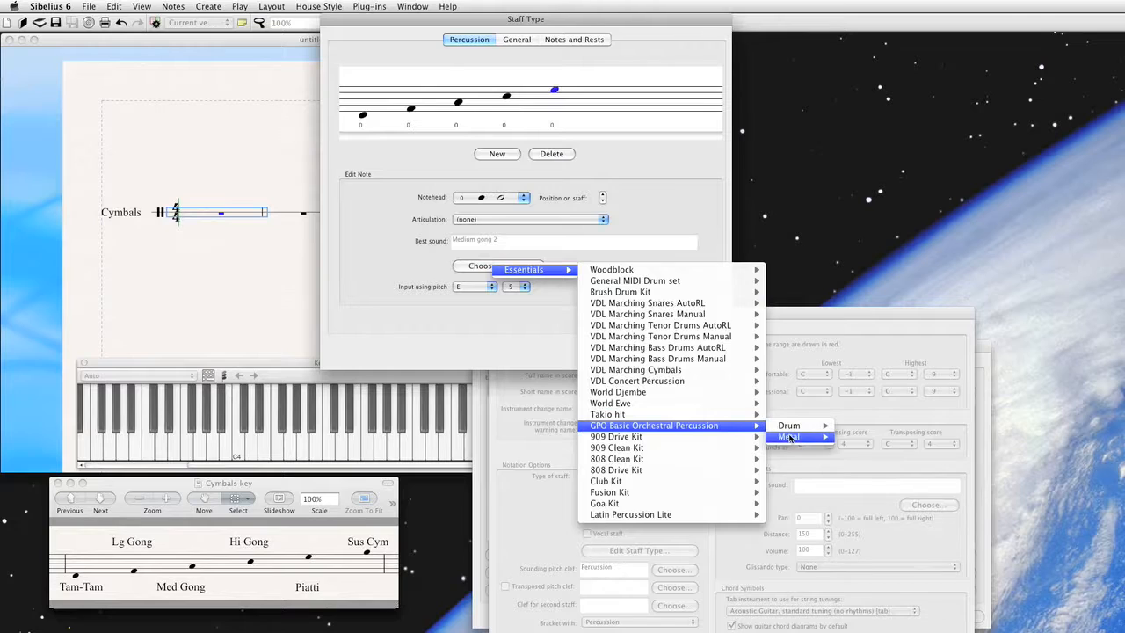
pyautogui.click(788, 436)
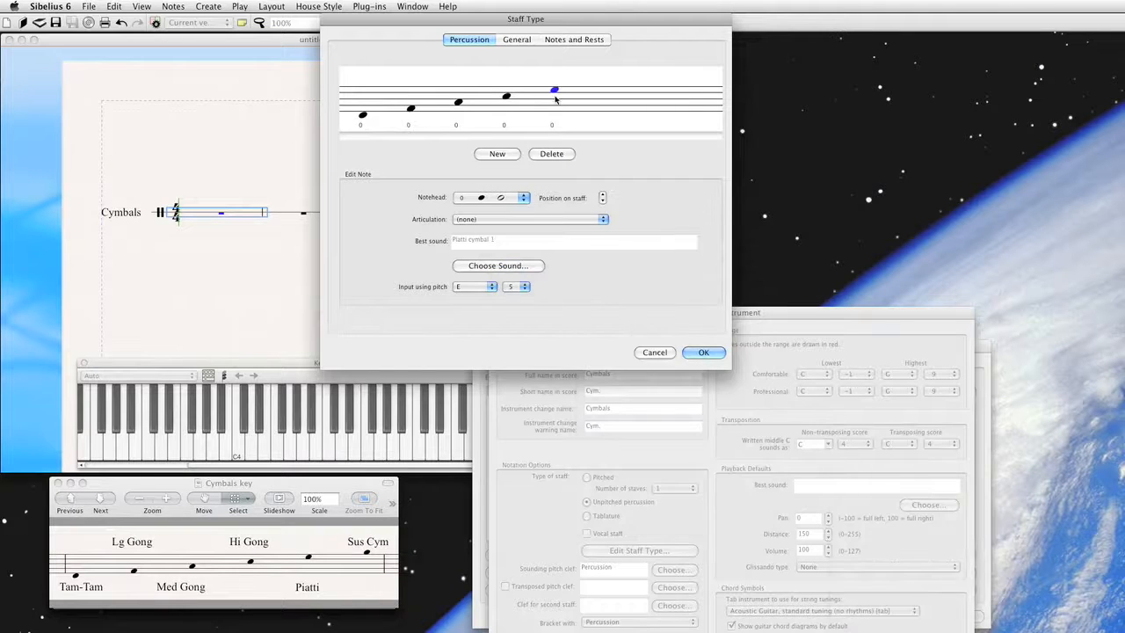
pyautogui.click(554, 90)
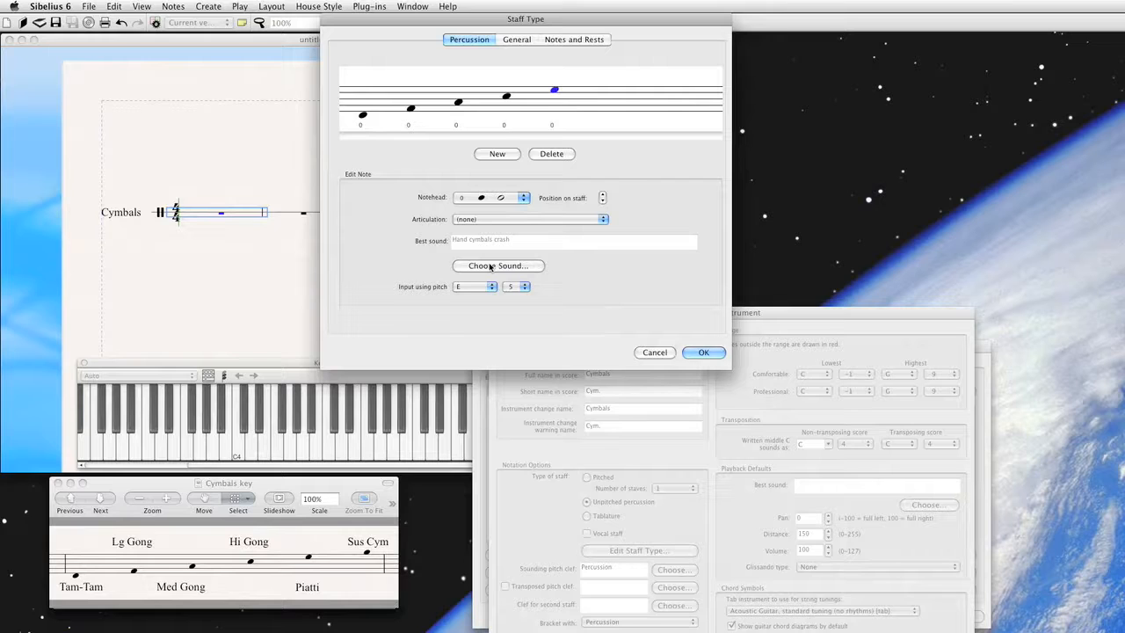
pyautogui.click(499, 266)
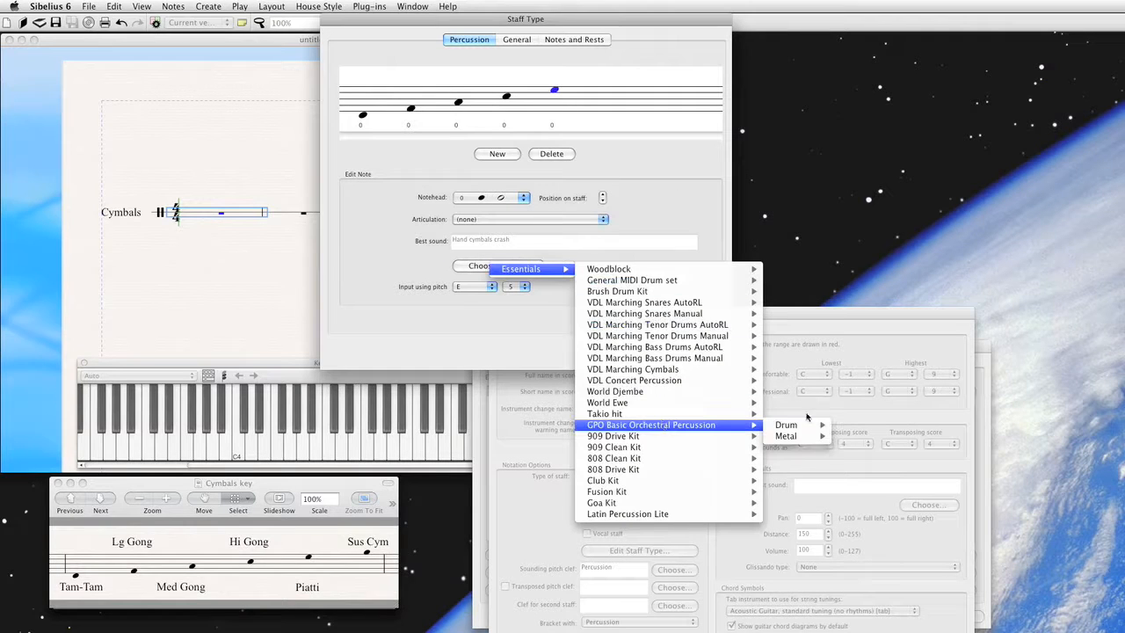
pyautogui.moveTo(786, 436)
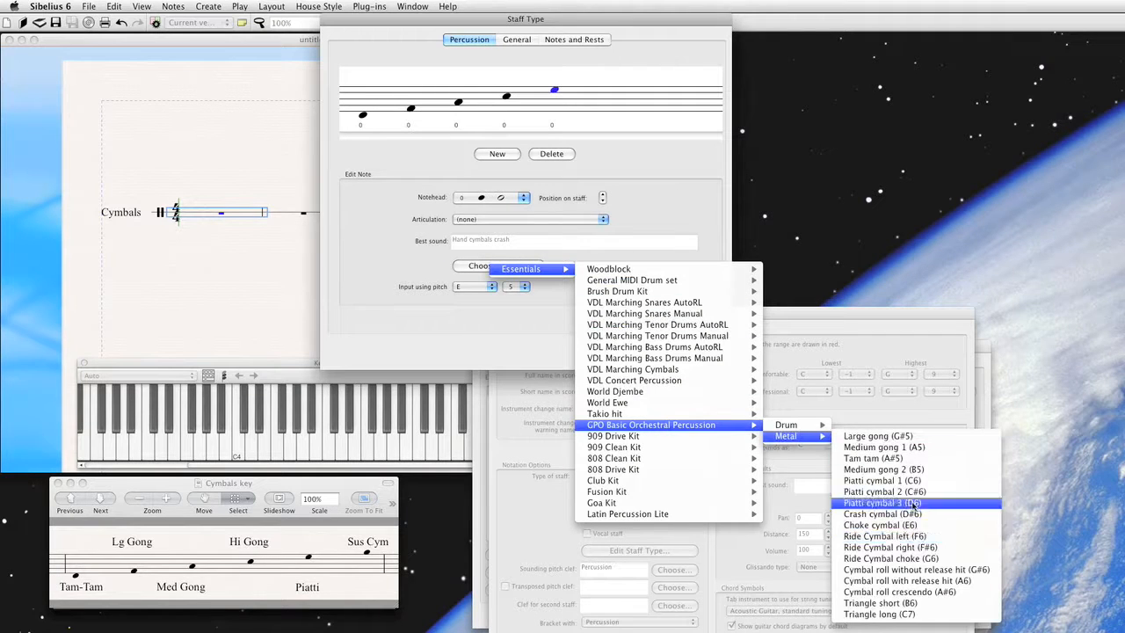
pyautogui.click(883, 492)
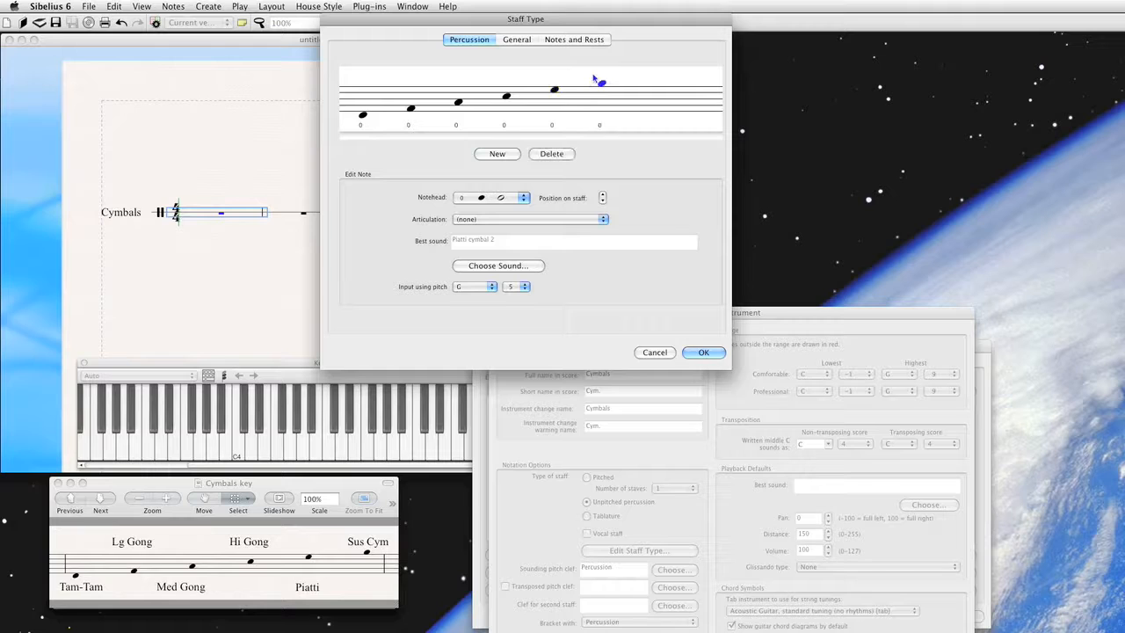
# - Assign the sixth notehead a GPO Metal crash cymbal sound and add a seventh notehead
pyautogui.click(602, 84)
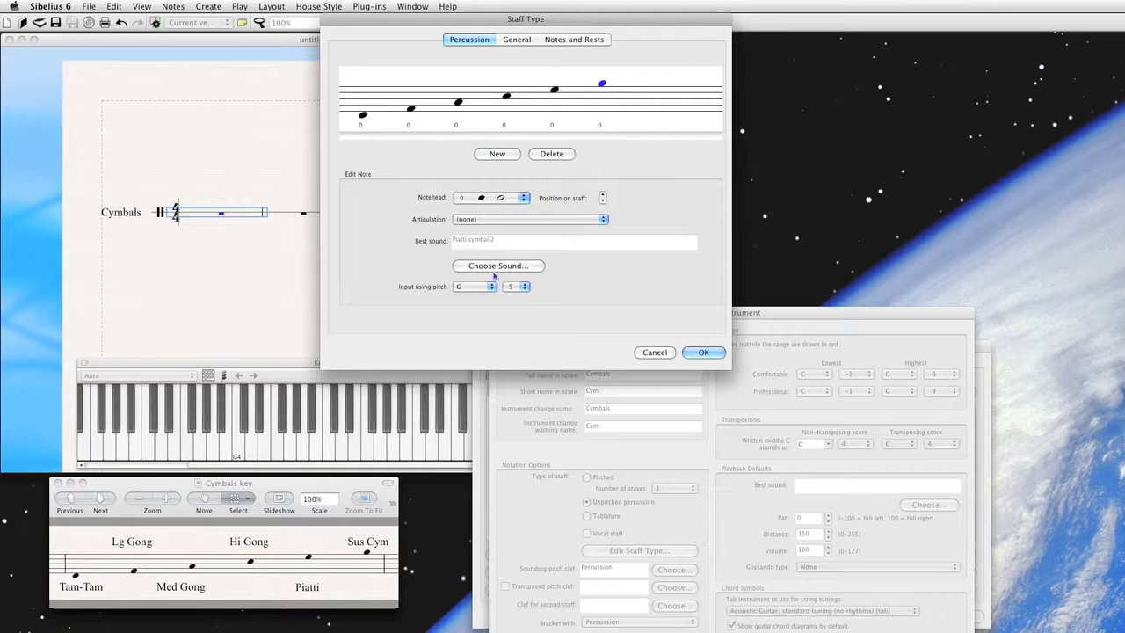
pyautogui.click(500, 266)
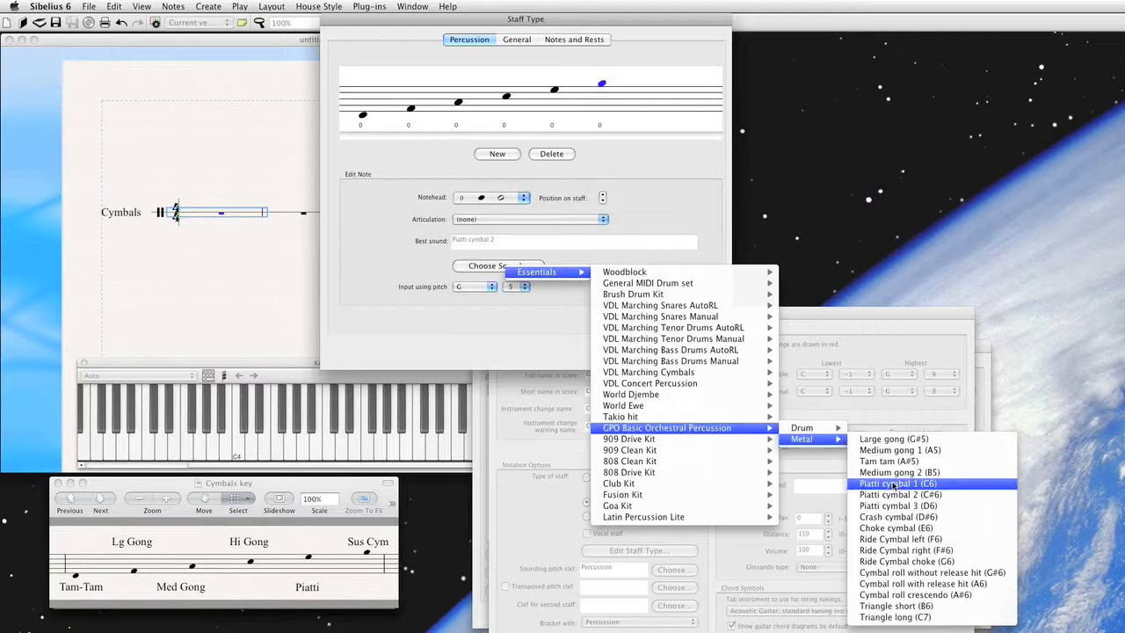
pyautogui.moveTo(897, 517)
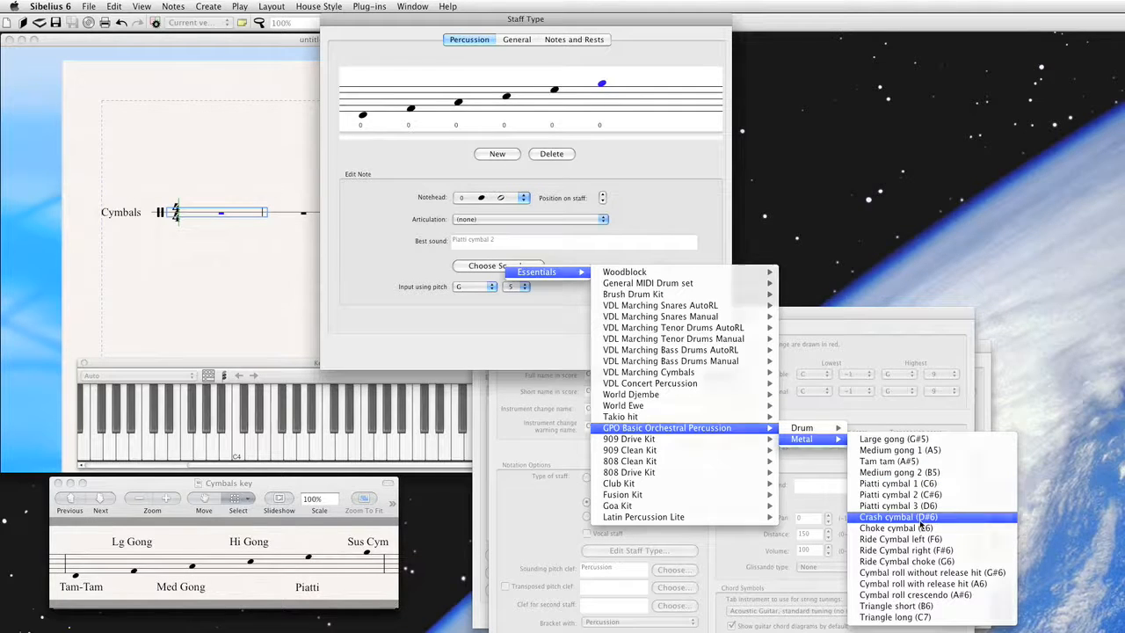
pyautogui.click(897, 517)
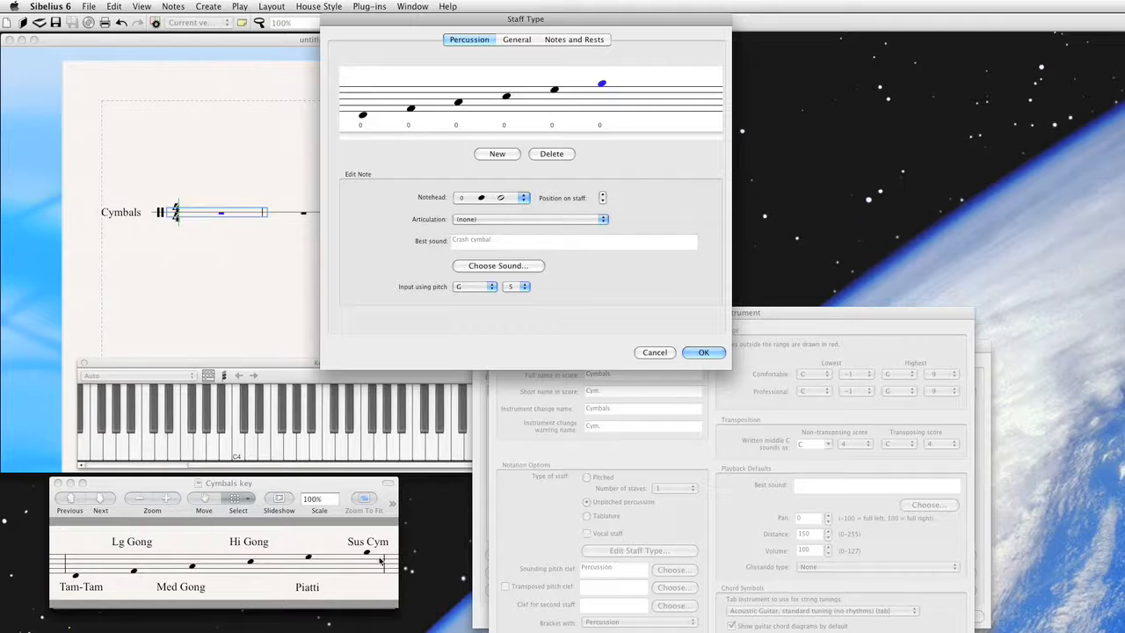
pyautogui.moveTo(368, 601)
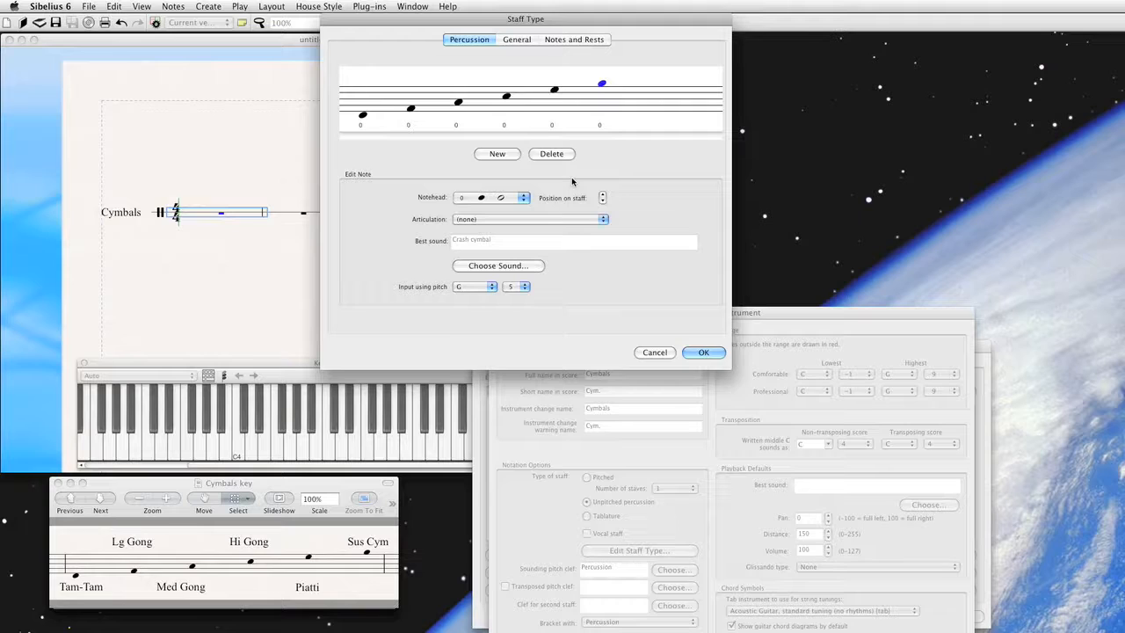
pyautogui.moveTo(559, 214)
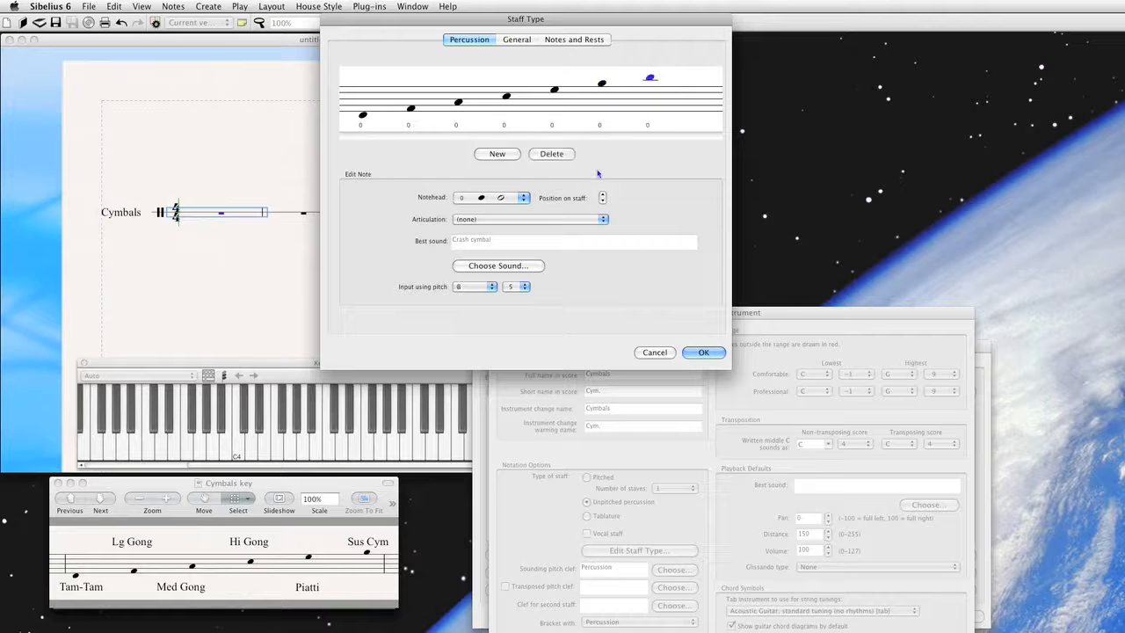
# - Give the cymbal notehead a staccato articulation playing a choked crash cymbal, then add another notehead
pyautogui.click(601, 193)
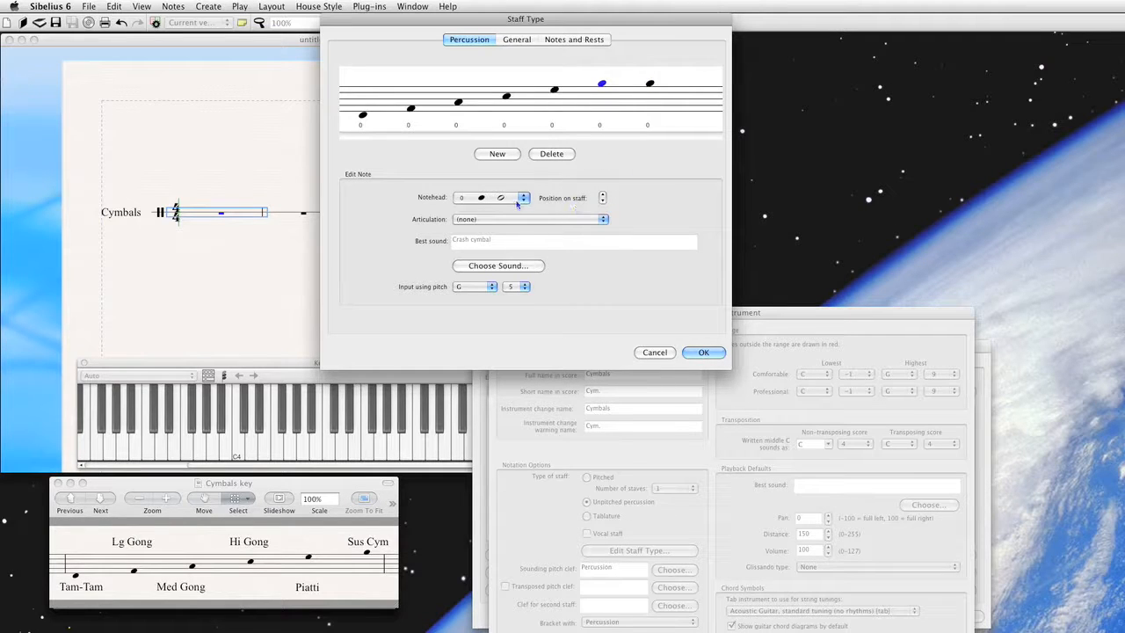
pyautogui.click(603, 218)
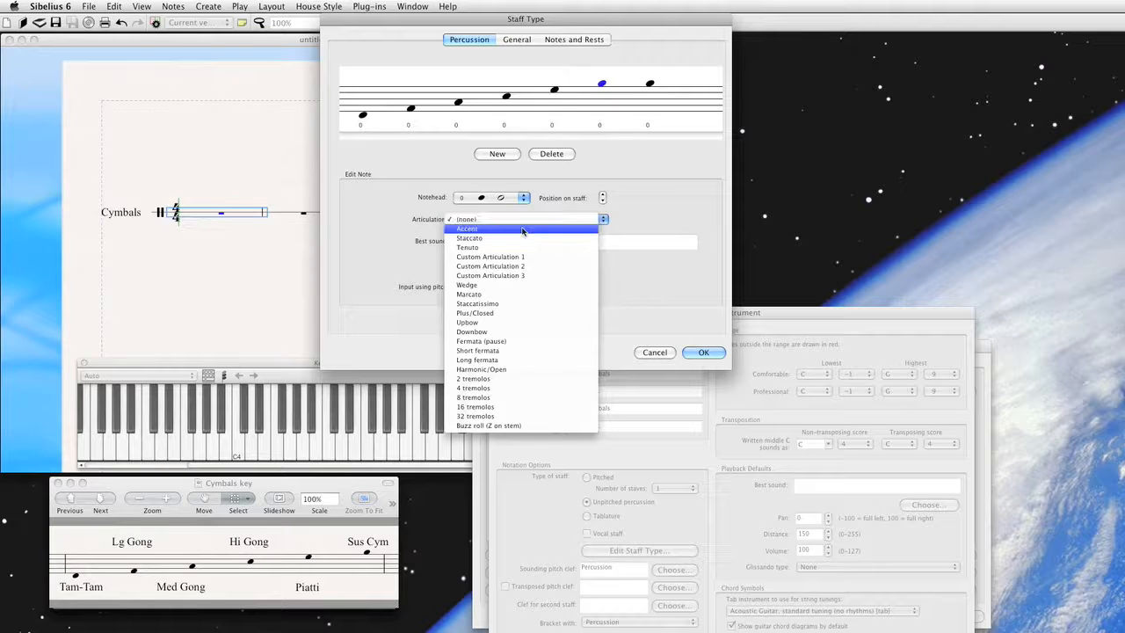
pyautogui.click(470, 239)
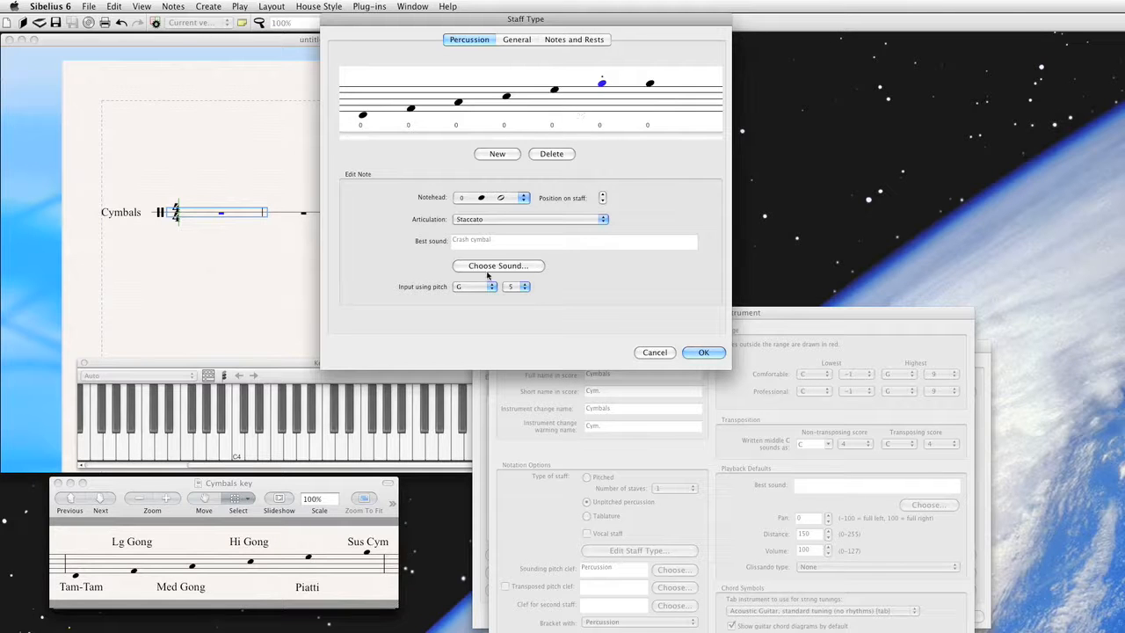
pyautogui.click(499, 265)
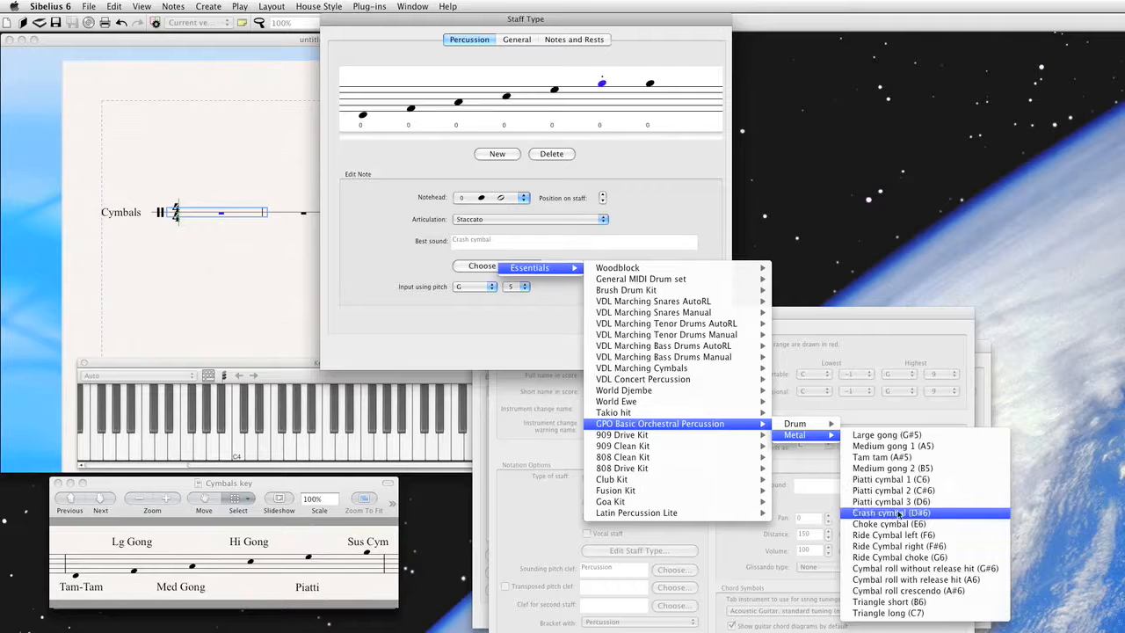
pyautogui.click(889, 524)
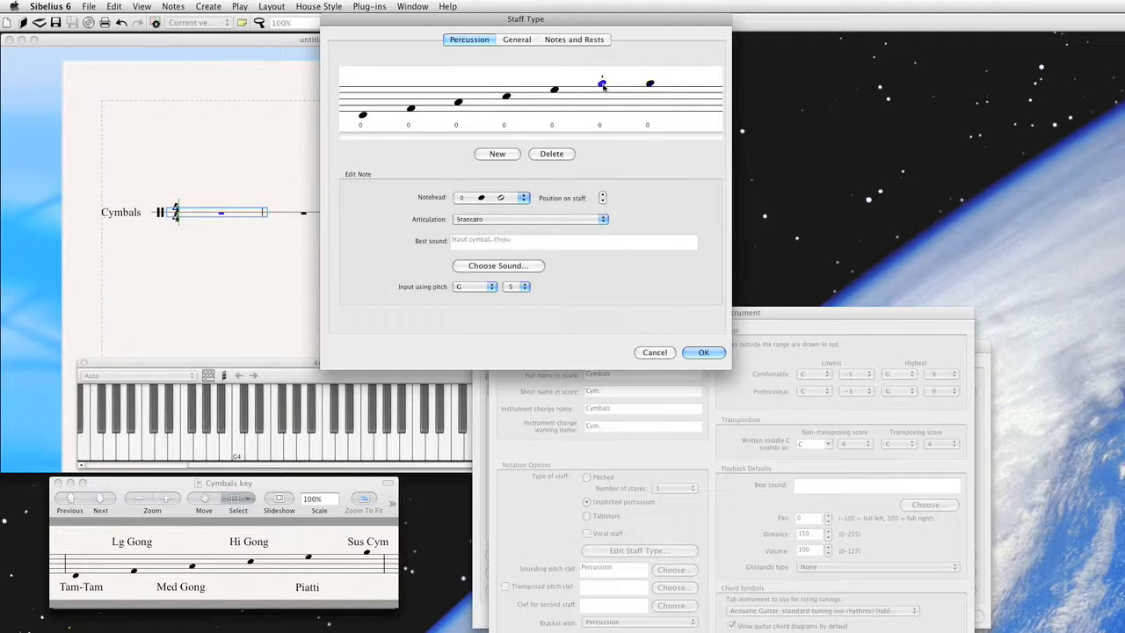
pyautogui.click(651, 85)
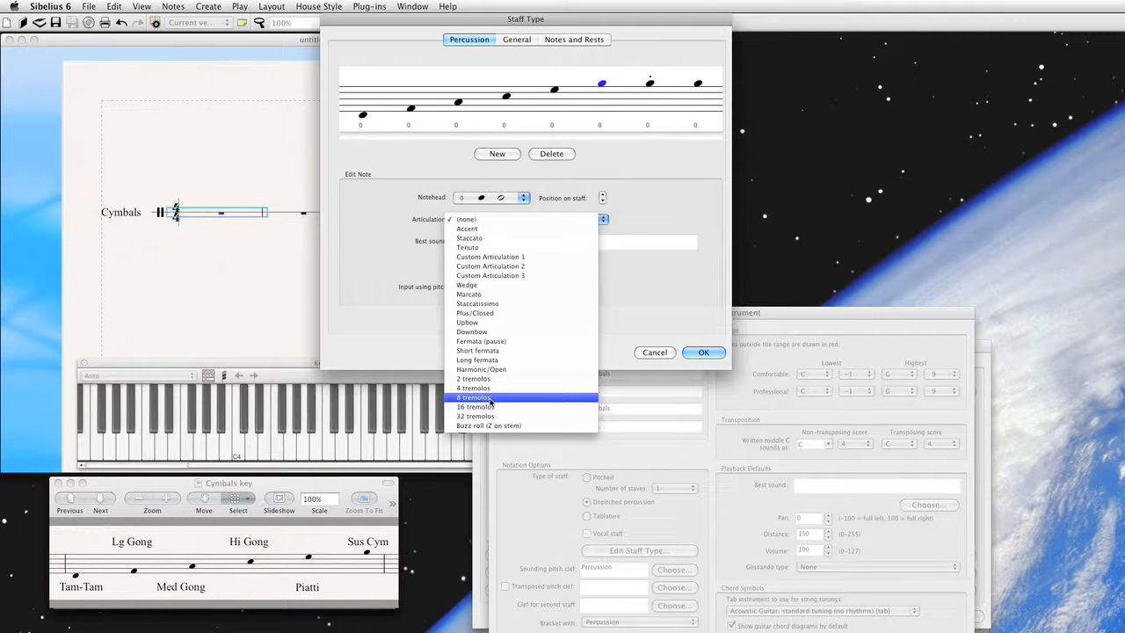
# - Set the new notehead to a 4-tremolo articulation playing Cymbal roll crescendo and confirm the staff type
pyautogui.click(475, 397)
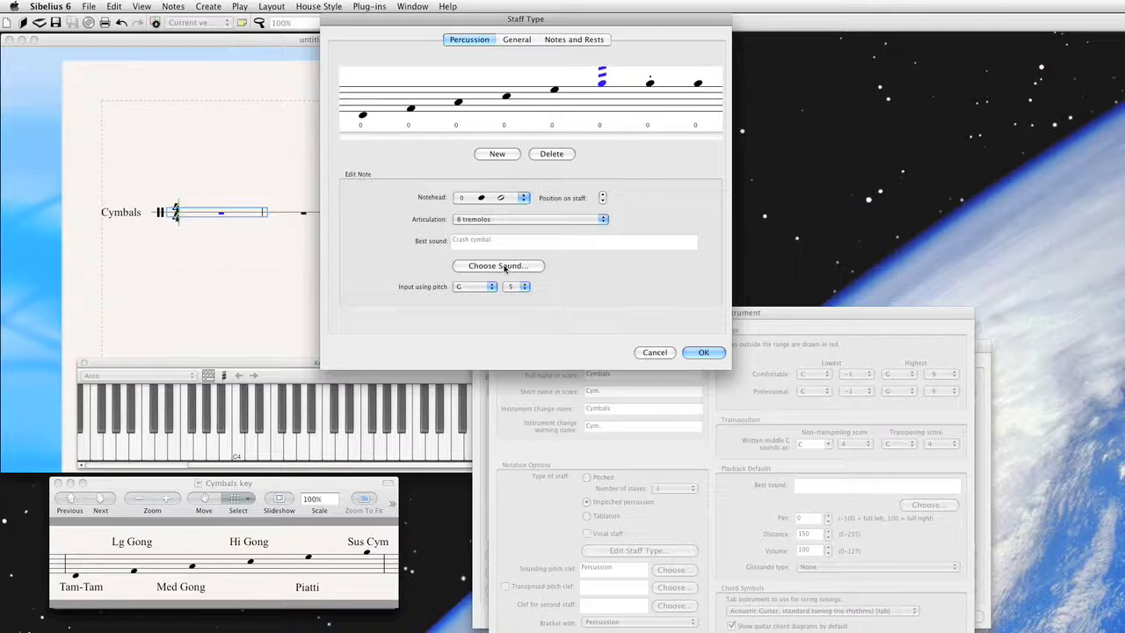
pyautogui.click(499, 266)
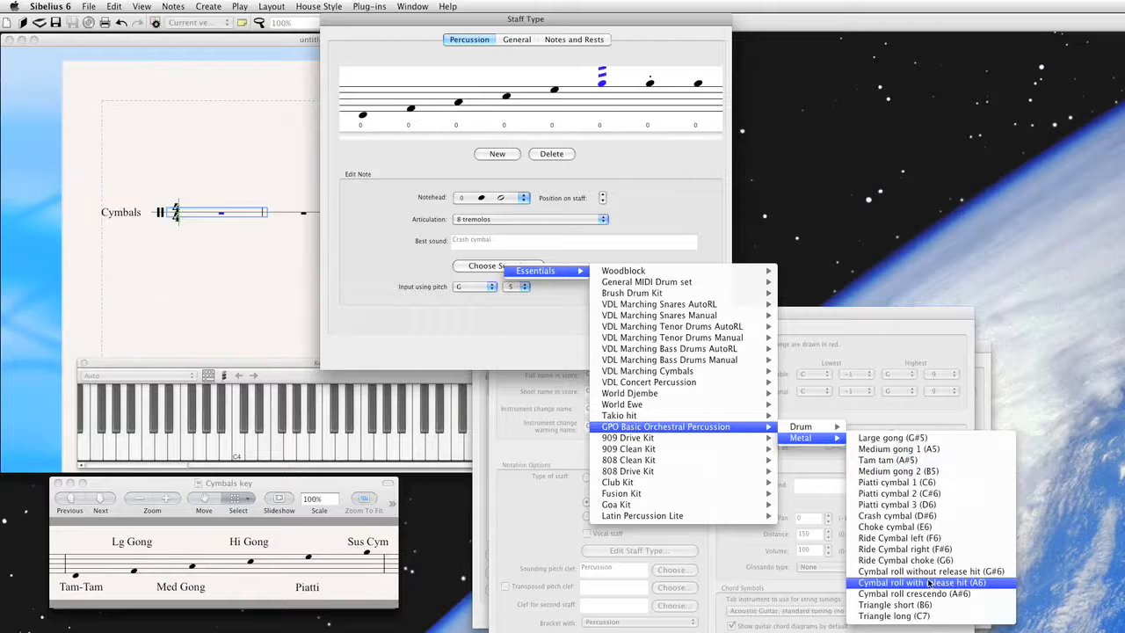
pyautogui.moveTo(914, 595)
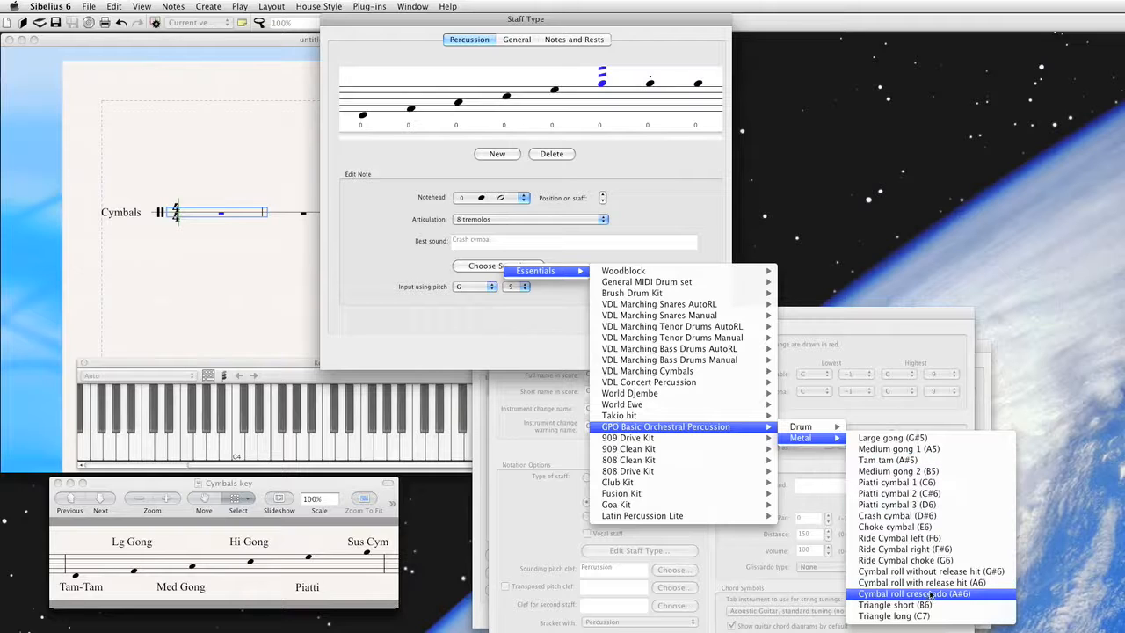
pyautogui.click(914, 594)
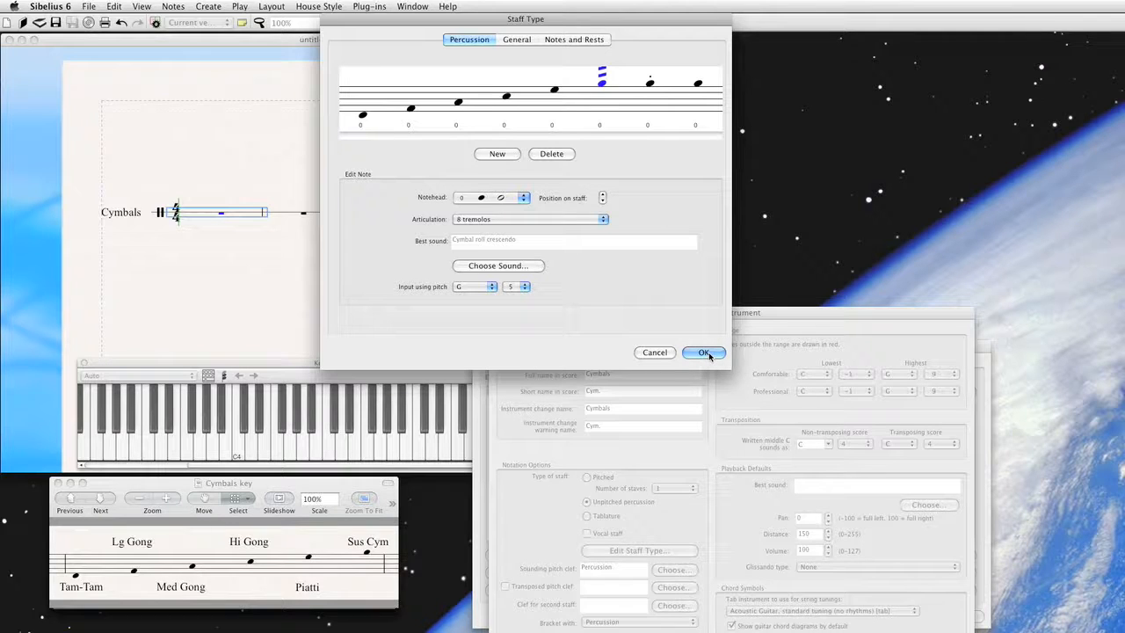
pyautogui.click(703, 351)
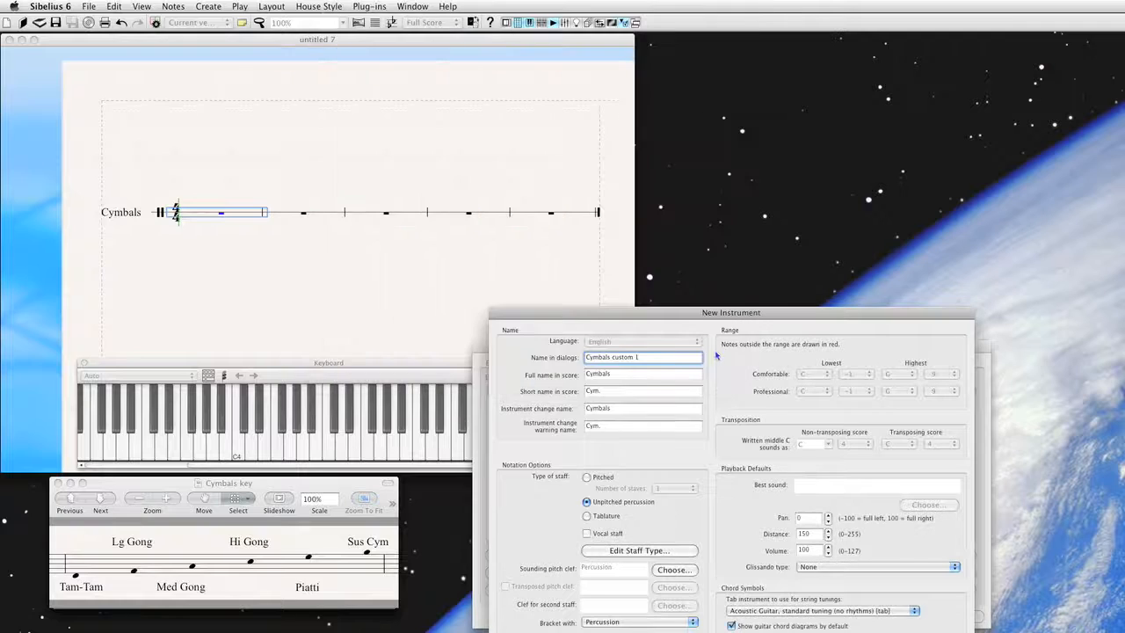